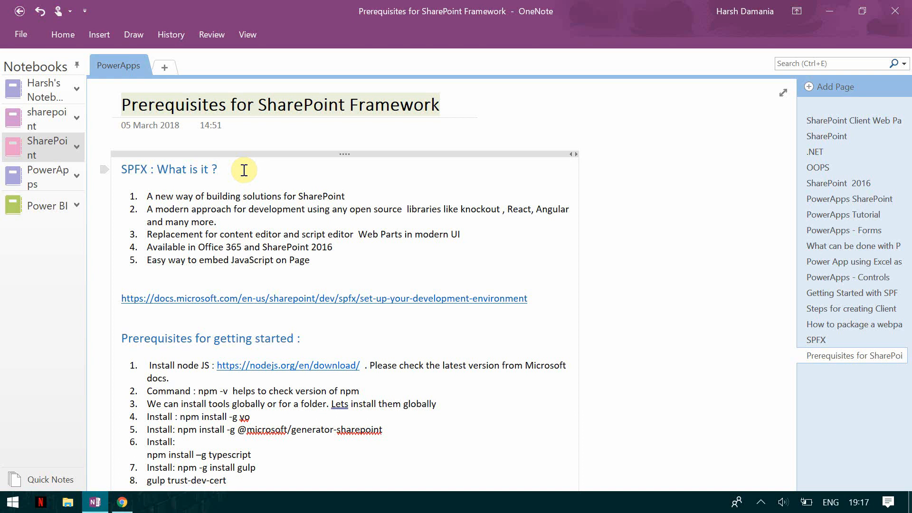
click(217, 169)
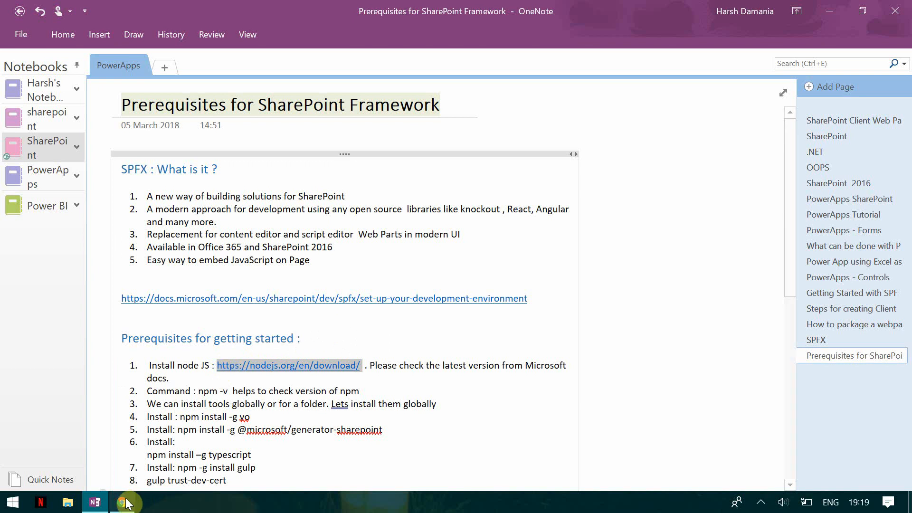
click(122, 502)
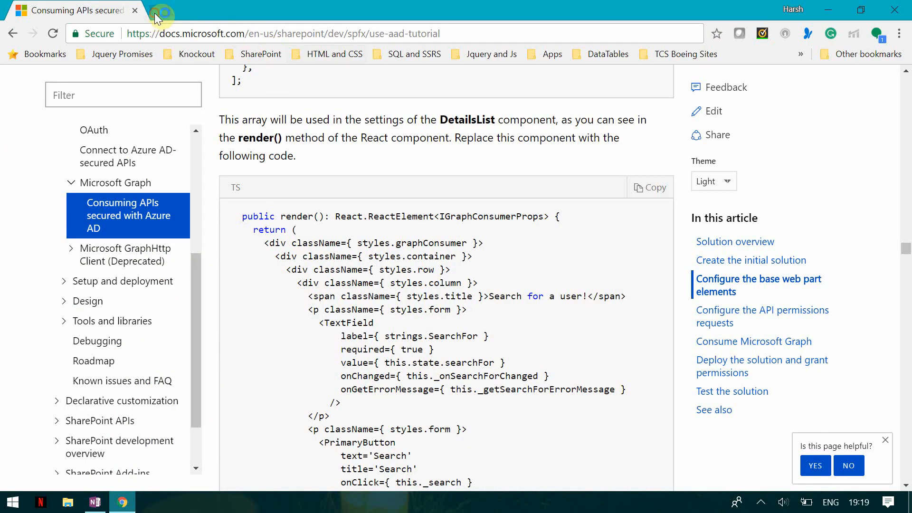
click(162, 10)
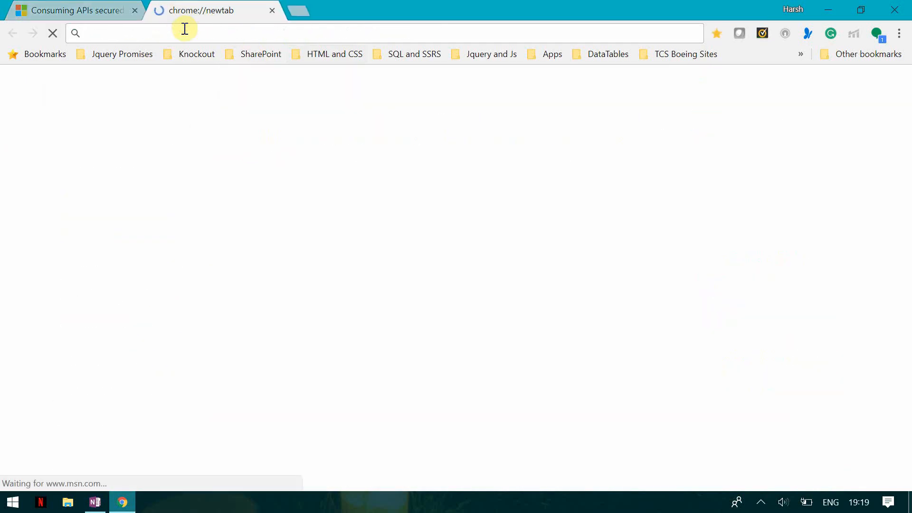
text(https://nodejs.org/en/download/)
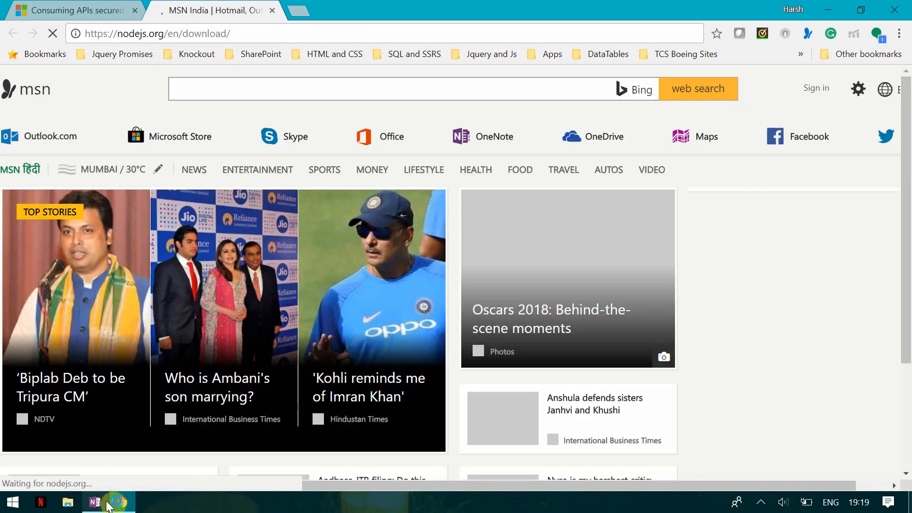
click(94, 501)
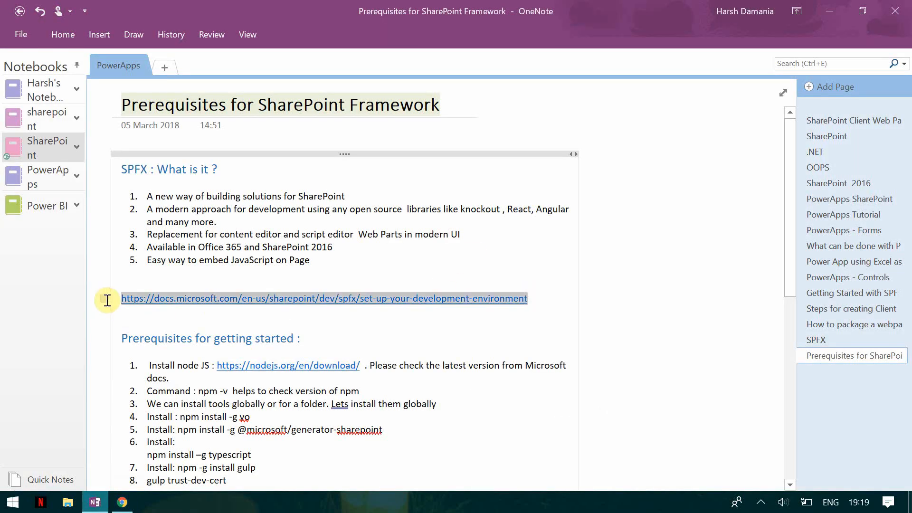
mouse_move(740, 49)
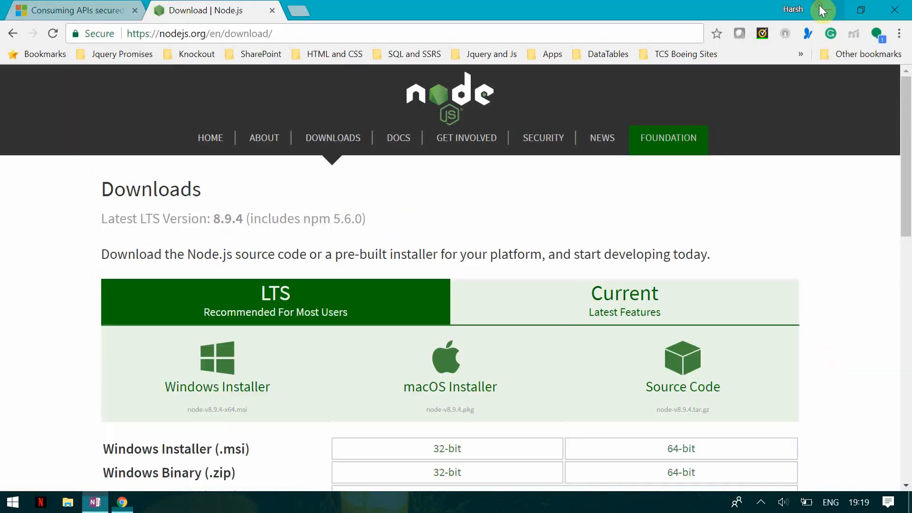
Read the Install NodeJS section of the SharePoint Framework setup article in Chrome
click(70, 10)
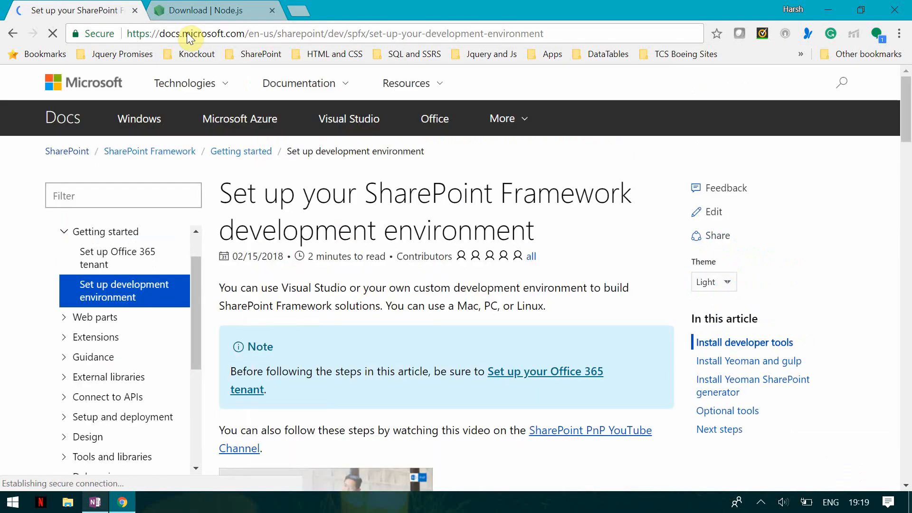
scroll(down, 3)
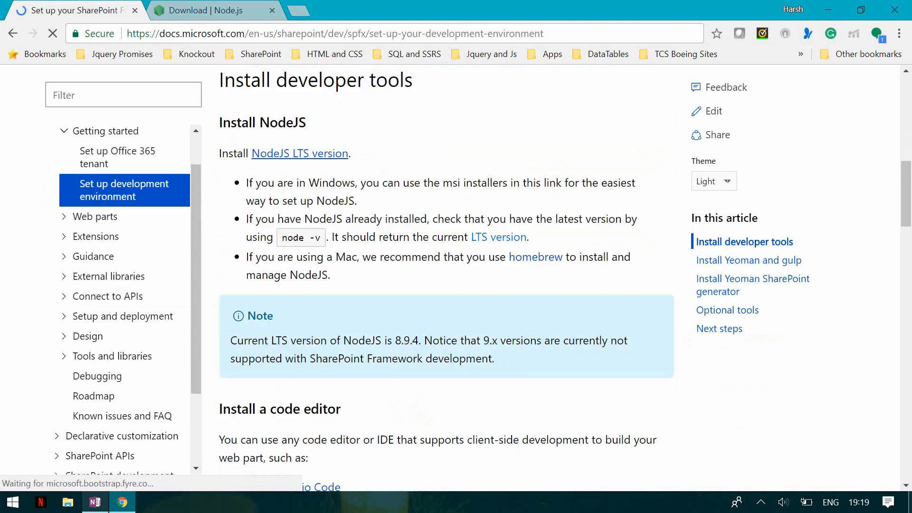
scroll(down, 3)
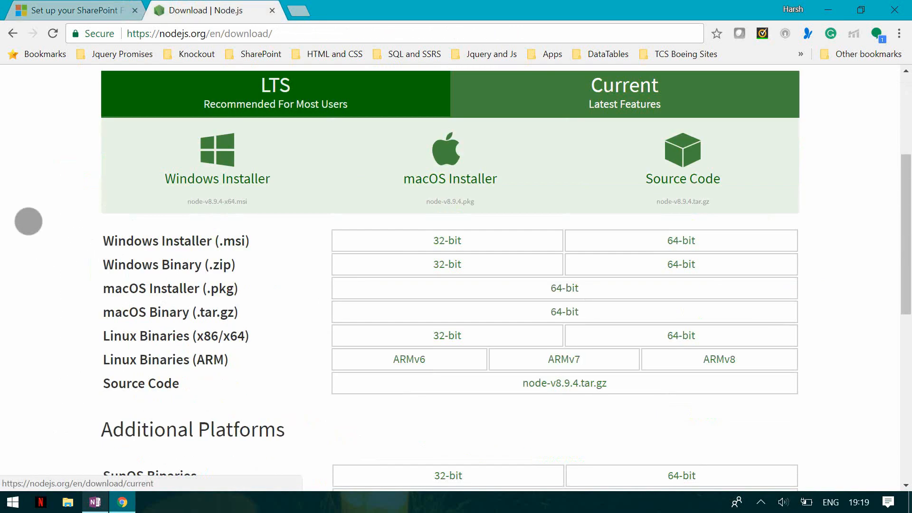
scroll(down, 3)
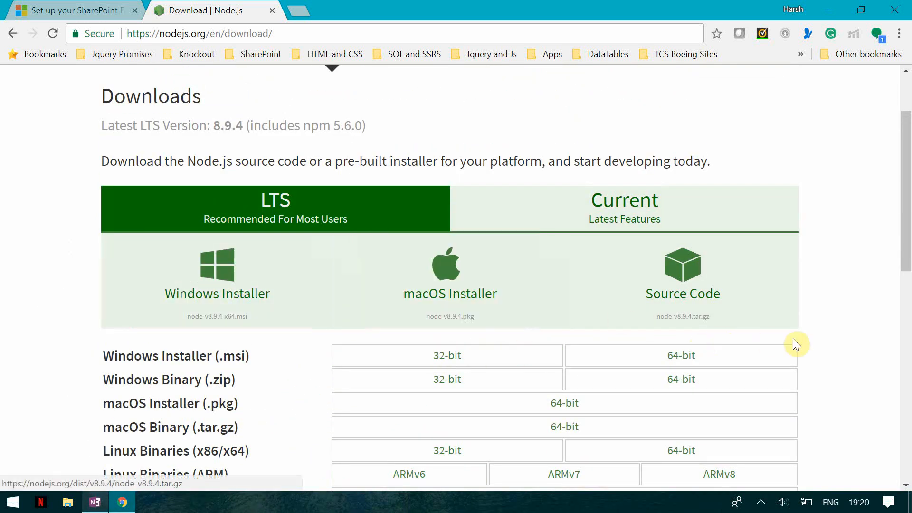
mouse_move(285, 270)
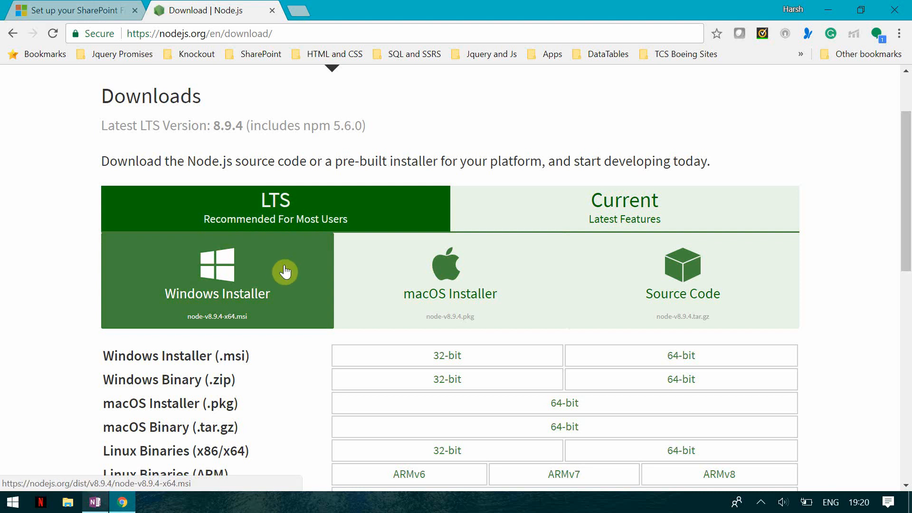
Download the Node.js LTS 8.9.4 Windows installer and check the supported version in Docs
click(217, 279)
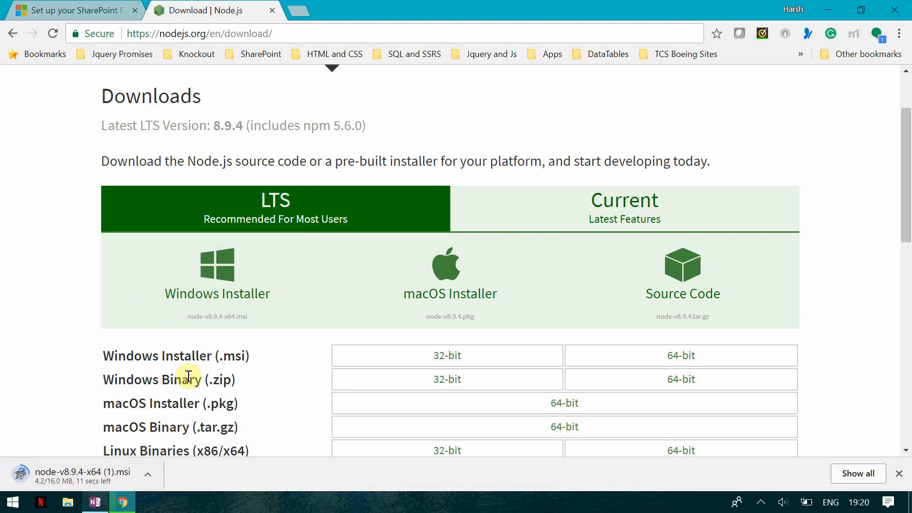
click(72, 11)
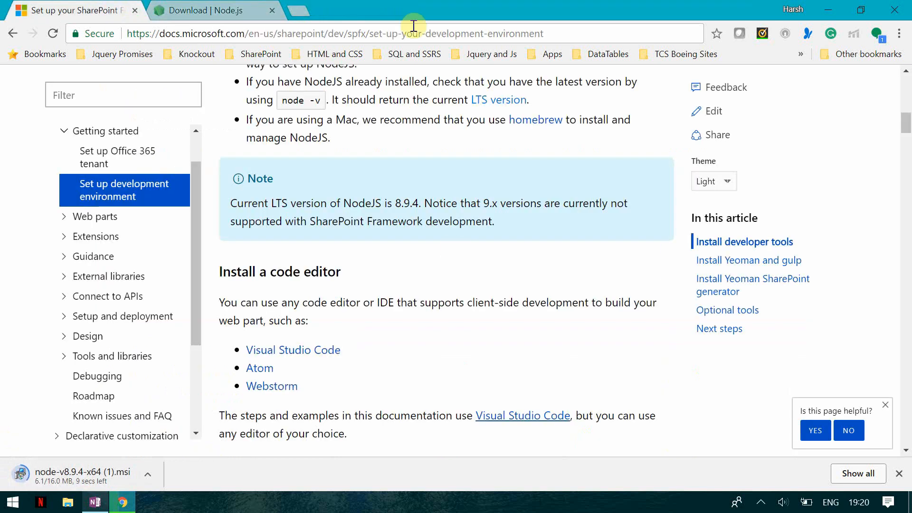
mouse_move(545, 251)
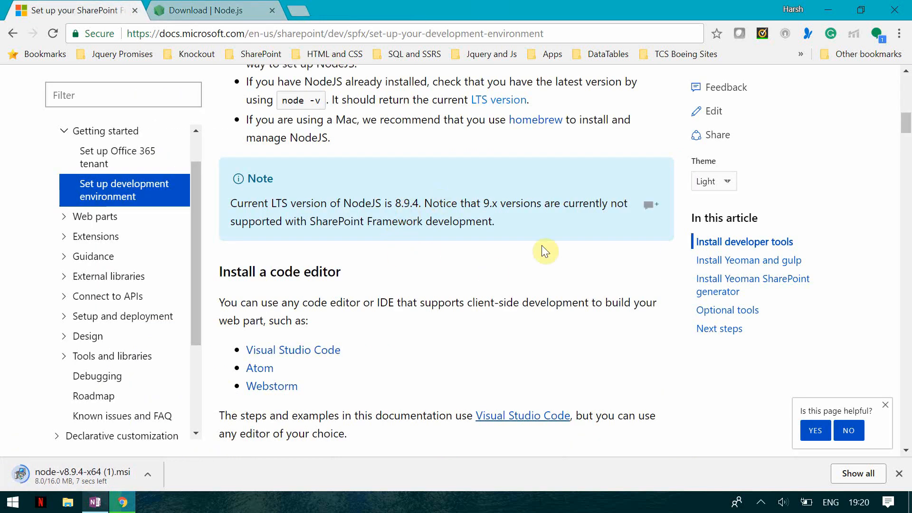
mouse_move(496, 209)
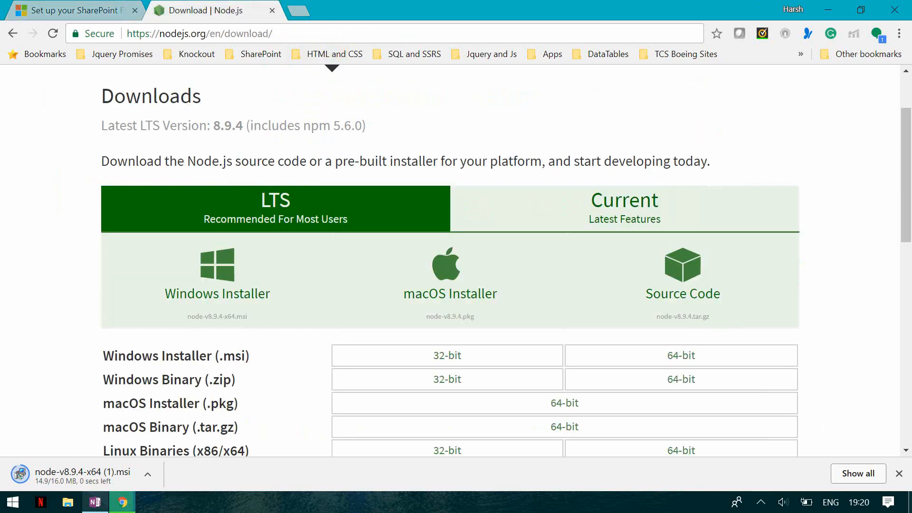
scroll(up, 3)
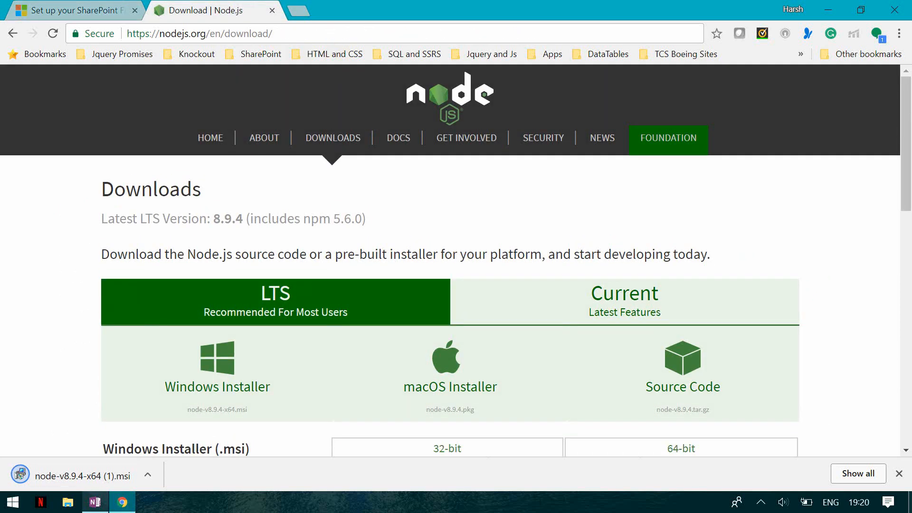
mouse_move(161, 225)
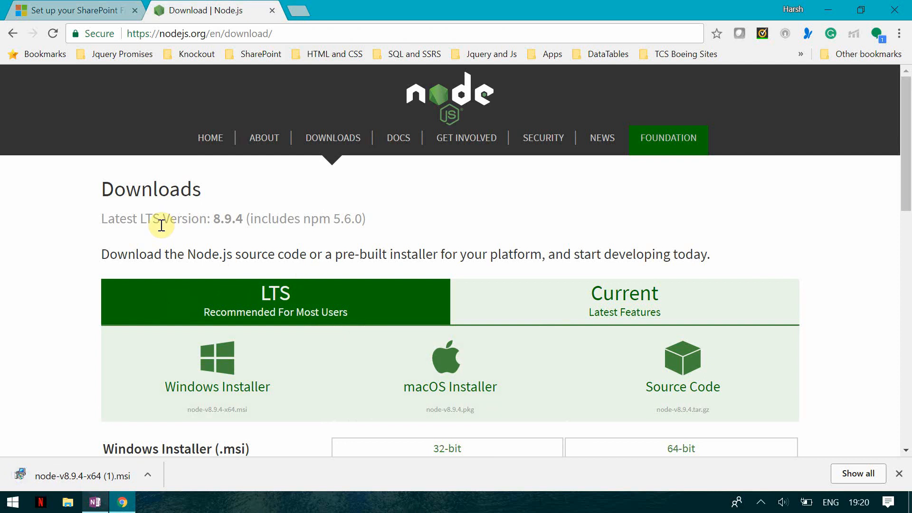
mouse_move(295, 218)
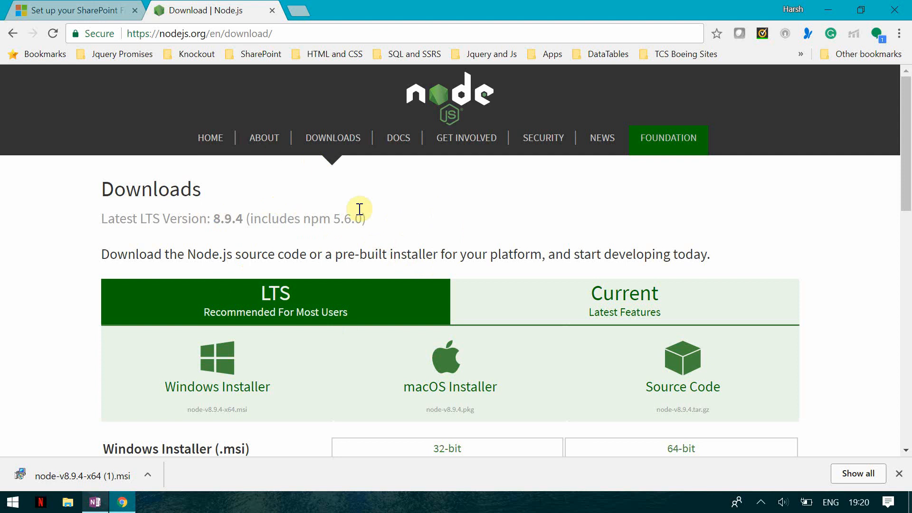
mouse_move(376, 225)
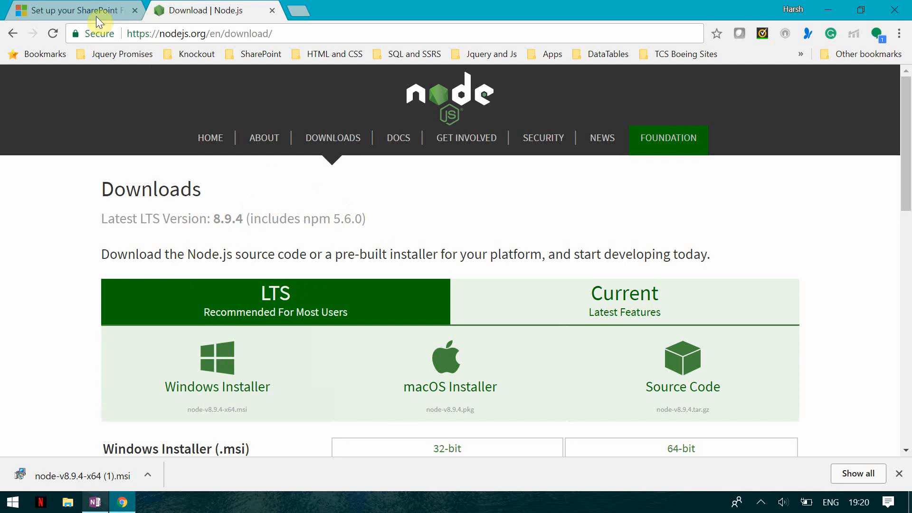
click(73, 10)
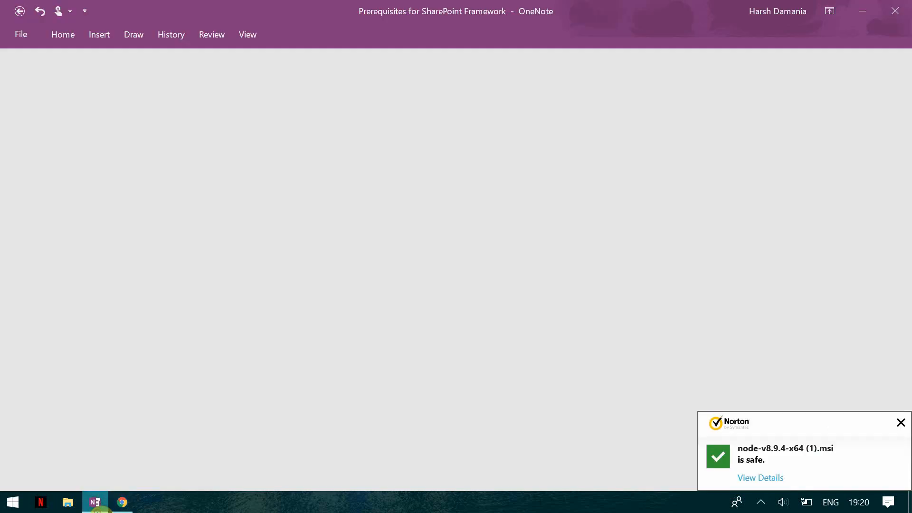
Review the OneNote prerequisites list and launch Windows PowerShell from Start
click(95, 501)
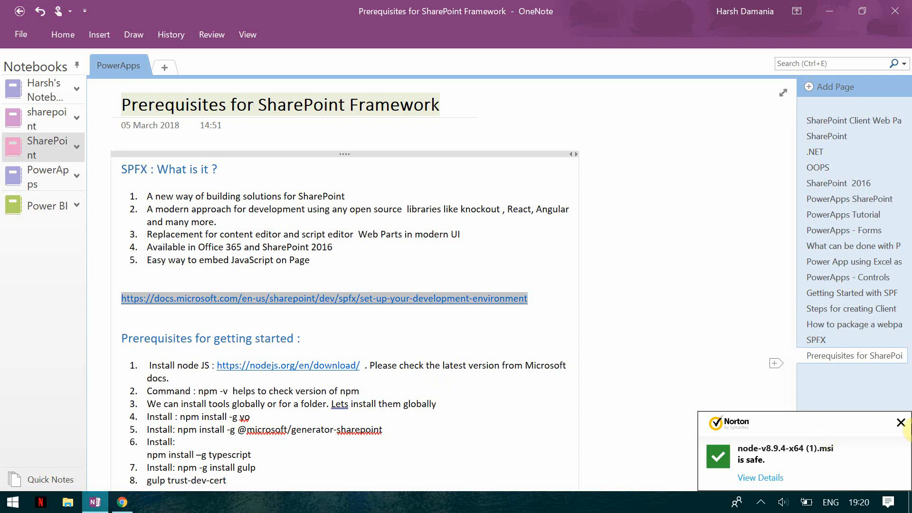
mouse_move(492, 357)
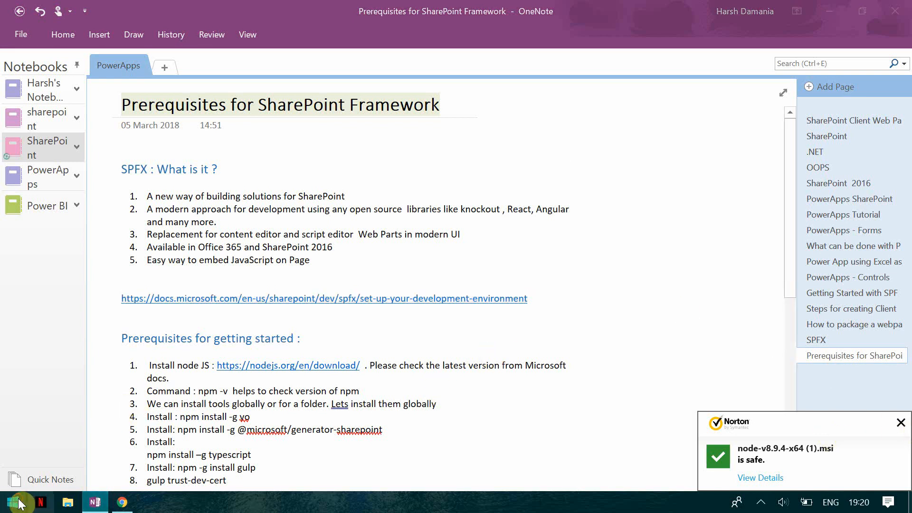
click(10, 501)
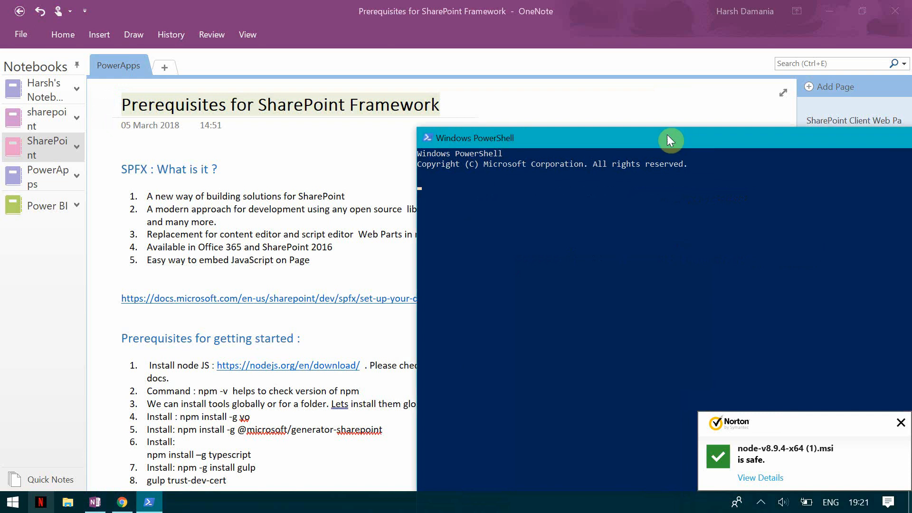
Reposition the PowerShell window and run npm -v, which reports 5.6.0
drag(670, 138, 596, 122)
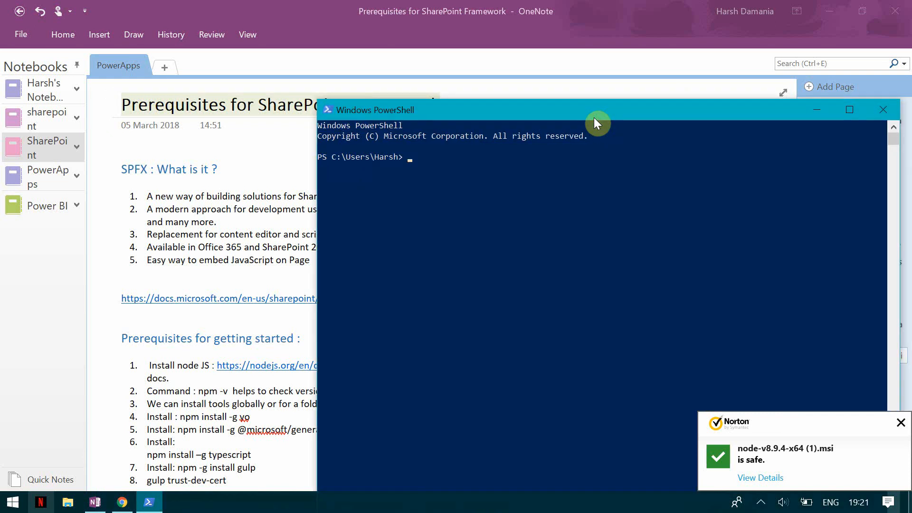
text(npm -v)
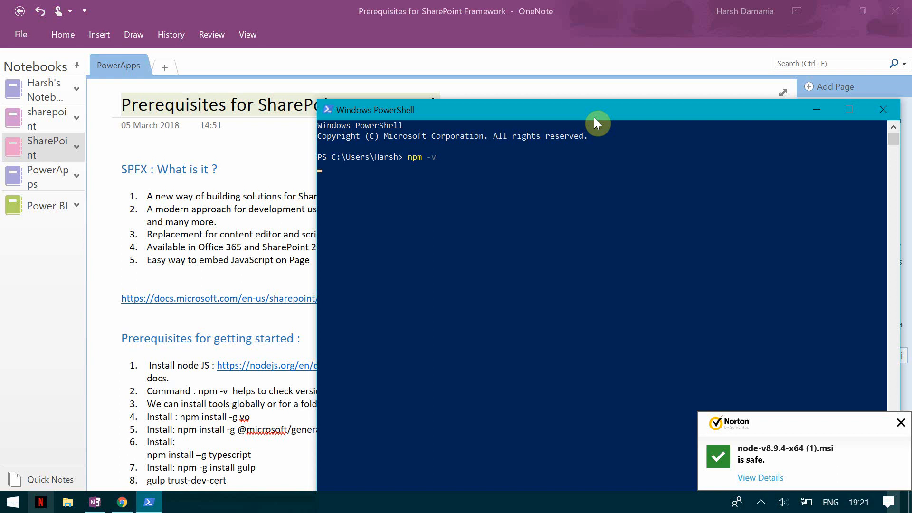
mouse_move(331, 286)
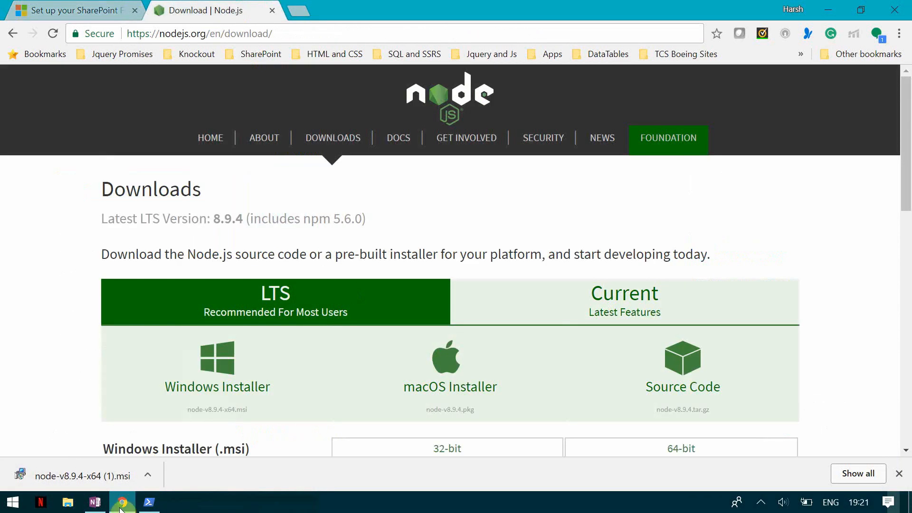
click(148, 502)
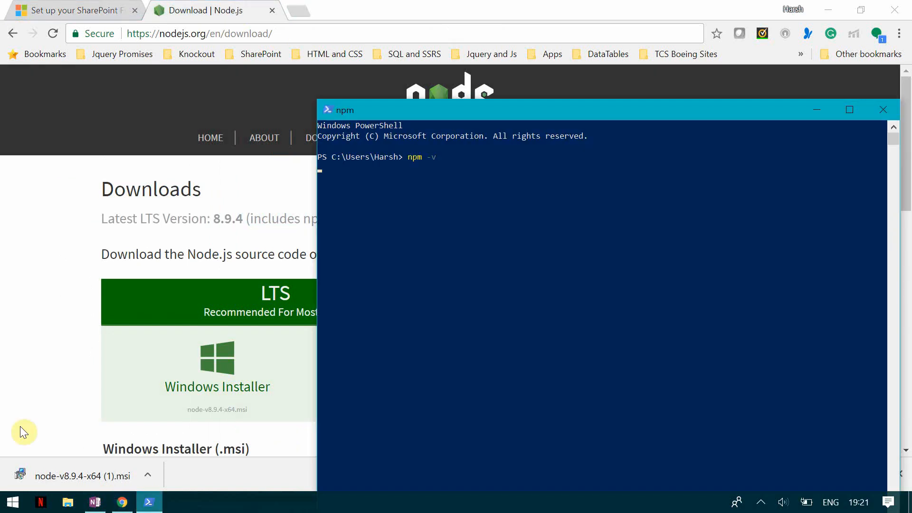
Compare the npm version against the Node.js download page and the SPFx setup docs
click(70, 10)
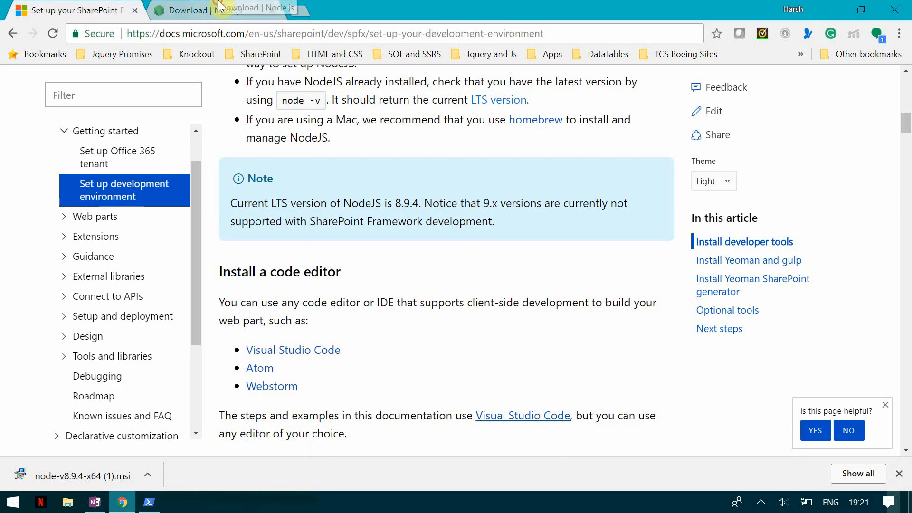
click(204, 10)
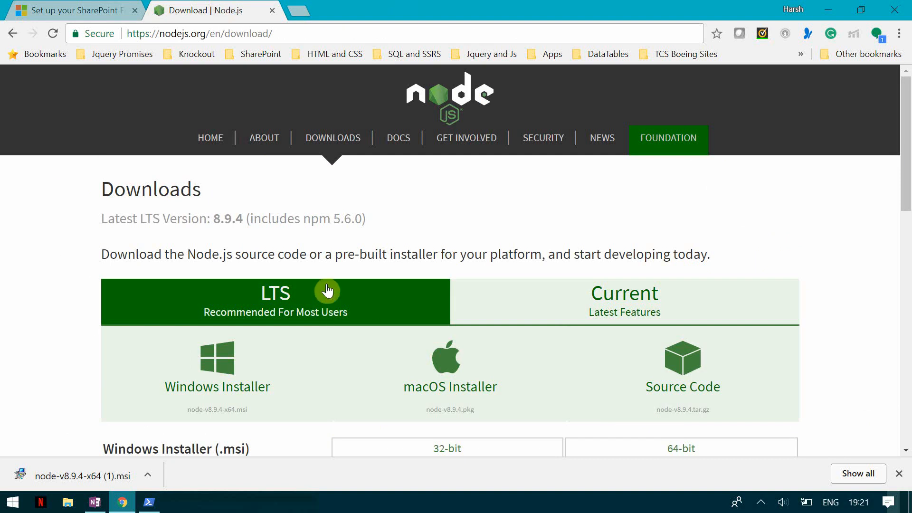
click(147, 502)
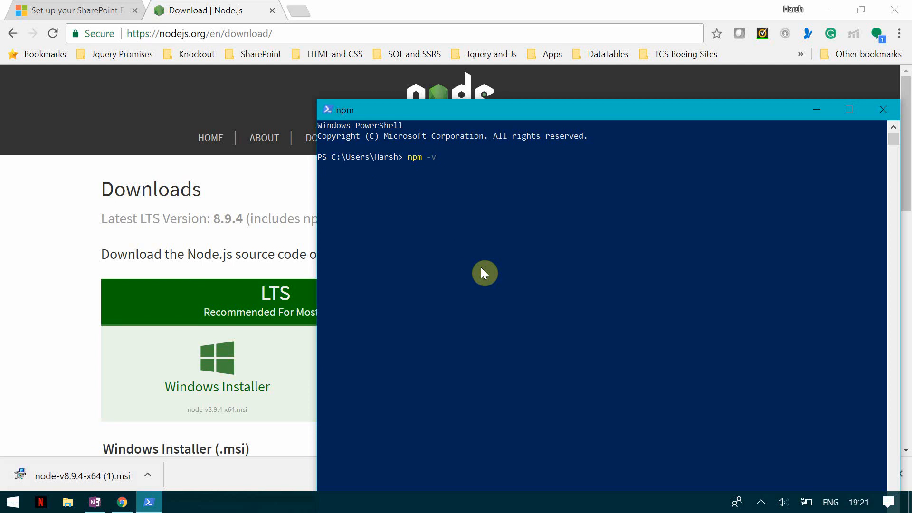
mouse_move(732, 509)
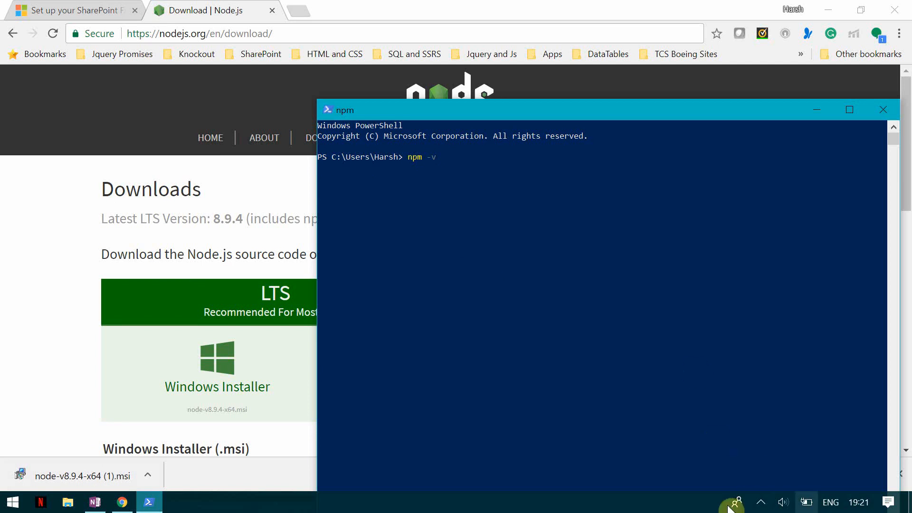
mouse_move(103, 502)
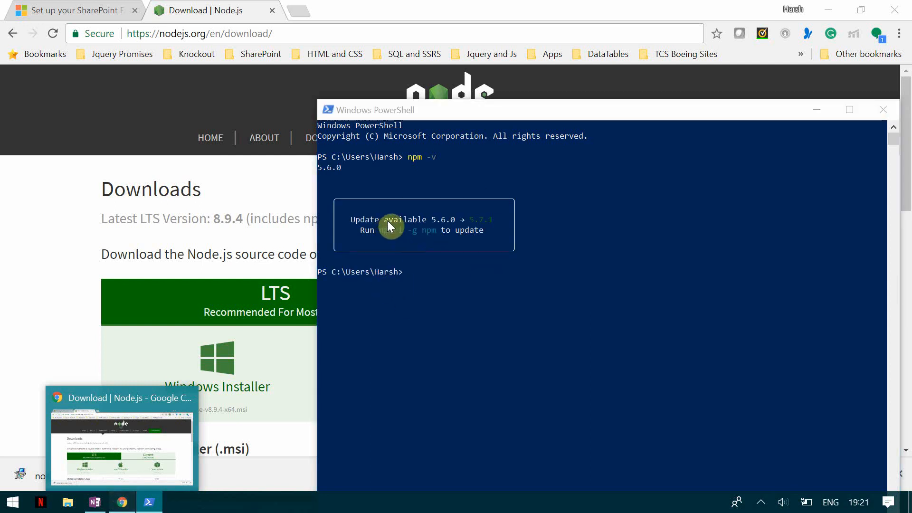
mouse_move(365, 179)
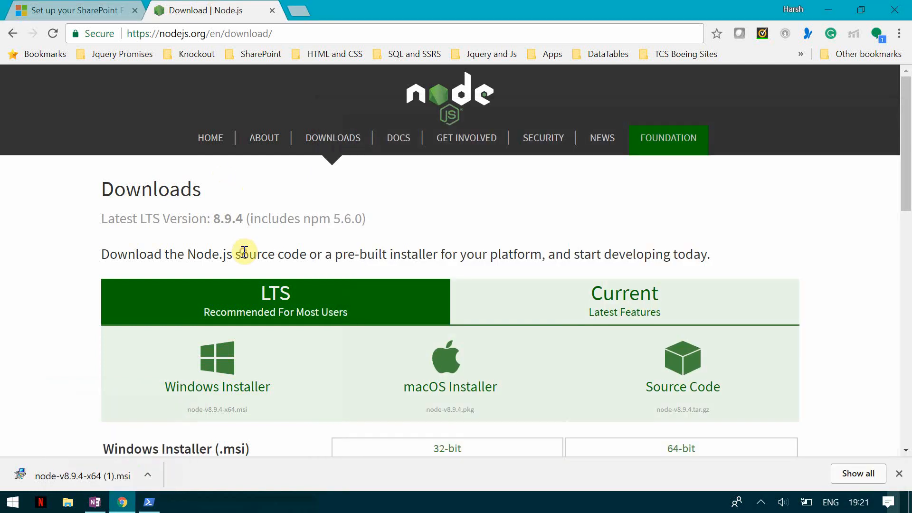
scroll(down, 3)
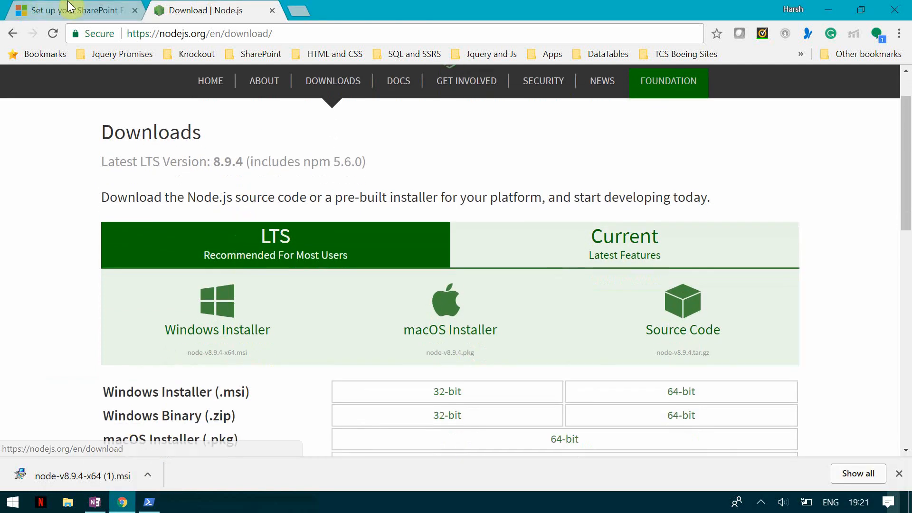
click(70, 11)
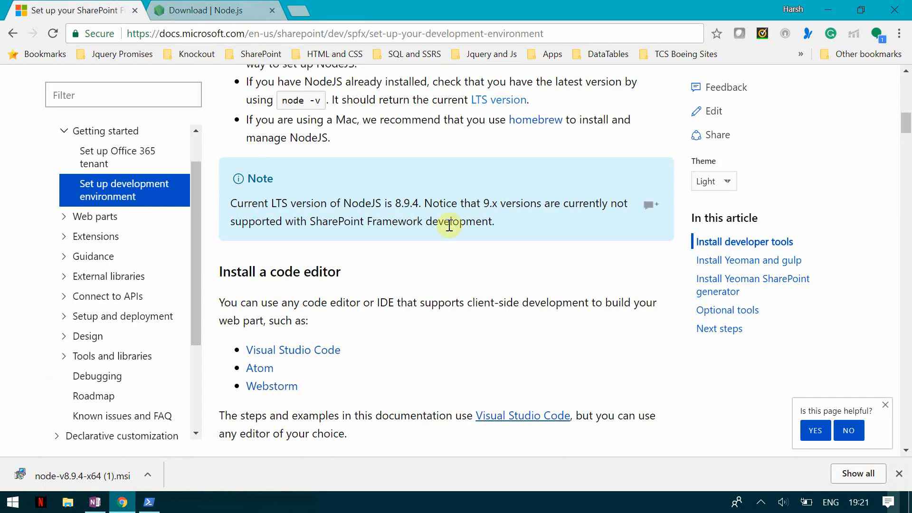
scroll(down, 3)
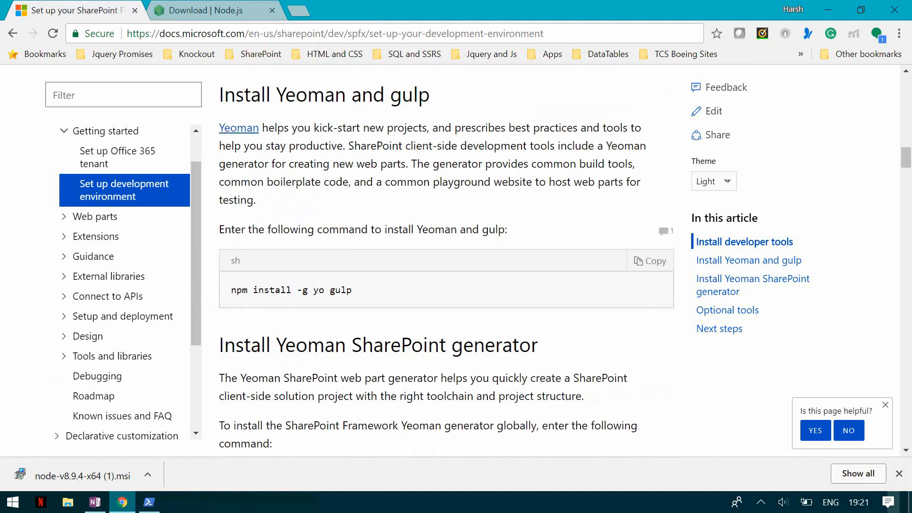
scroll(up, 3)
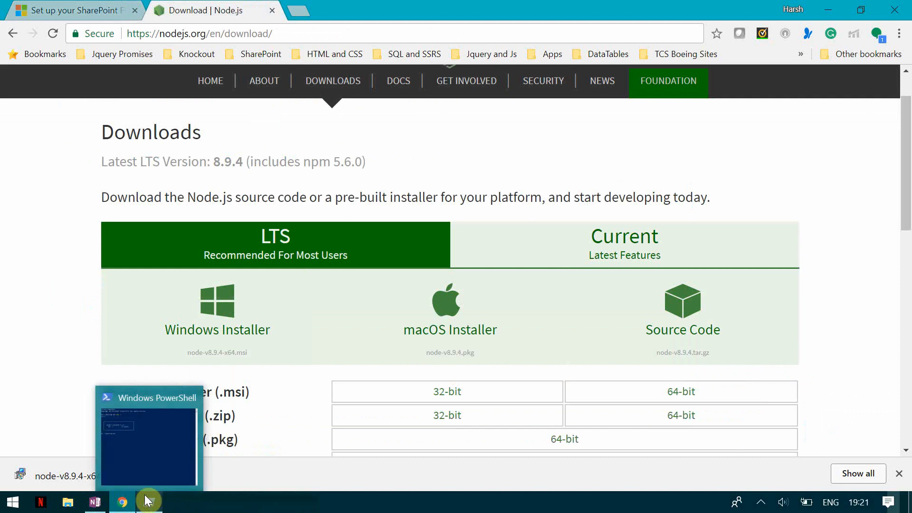
click(148, 502)
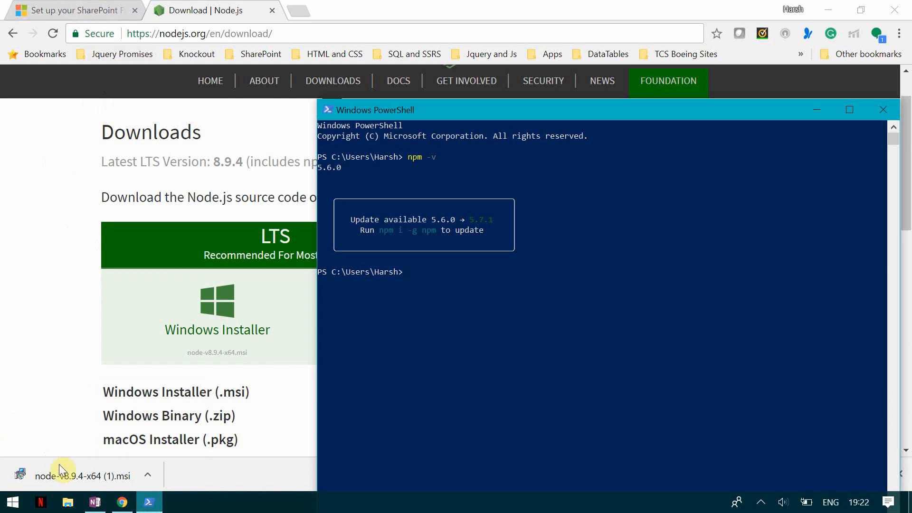
click(94, 501)
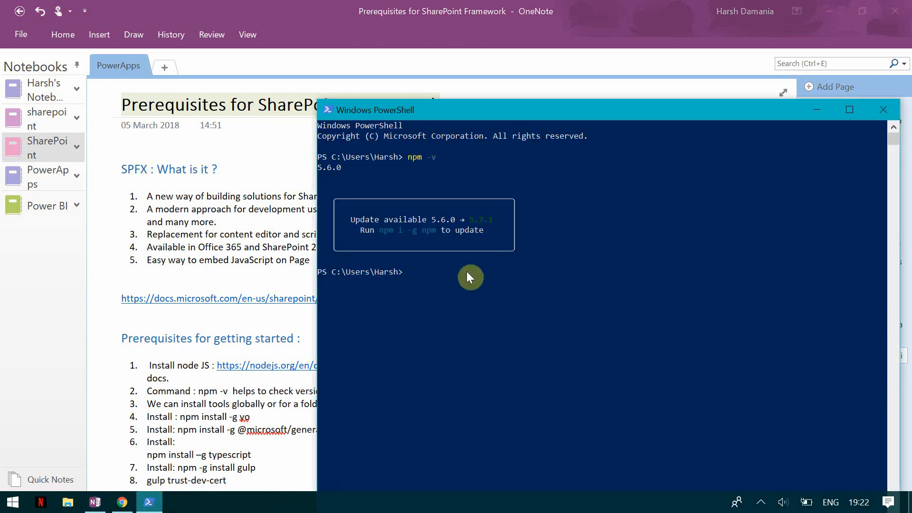
mouse_move(433, 119)
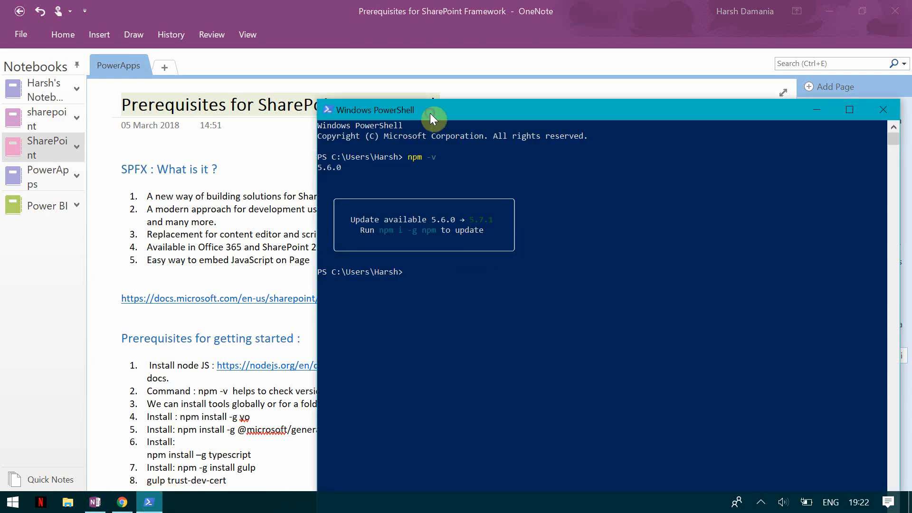
Paste and run 'npm install -g yo' in PowerShell, then maximize the window
right_click(431, 119)
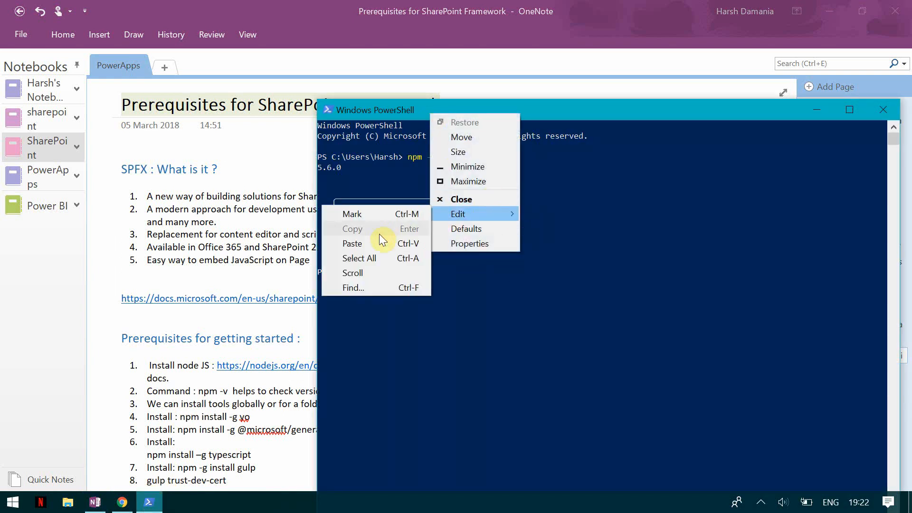
click(352, 243)
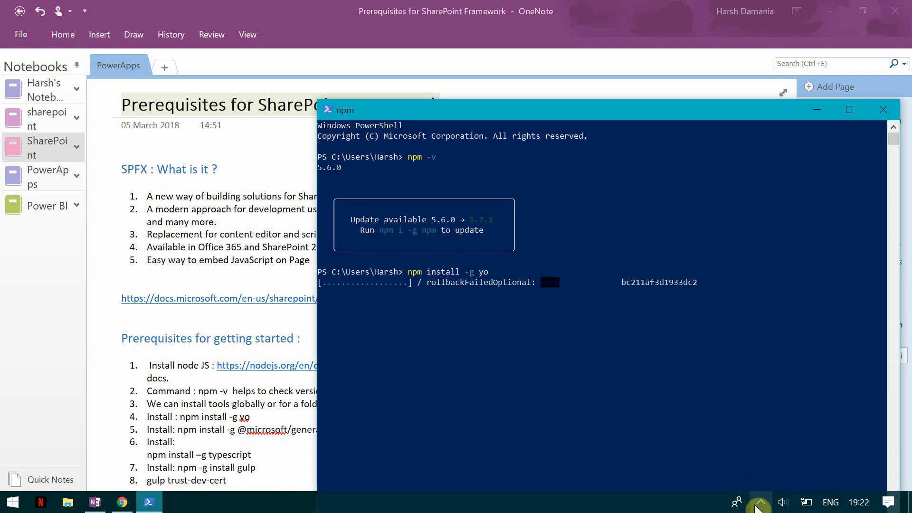
click(759, 502)
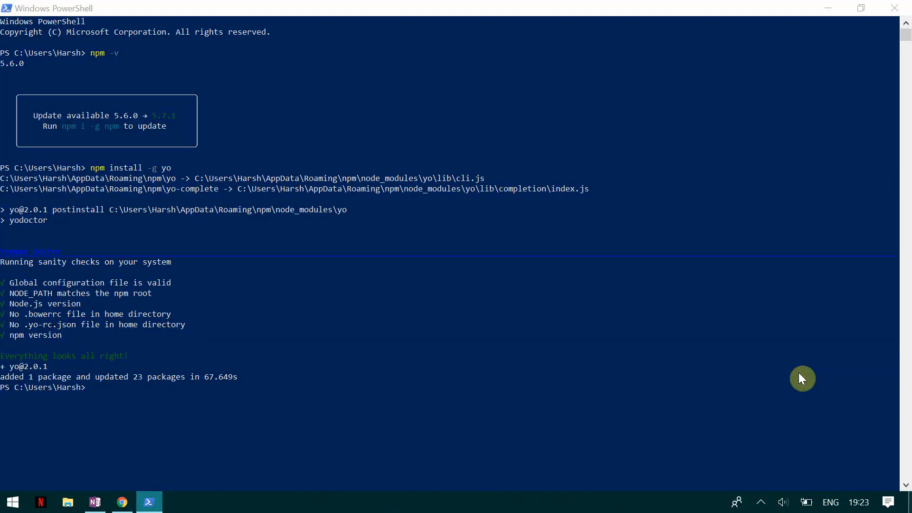
mouse_move(186, 114)
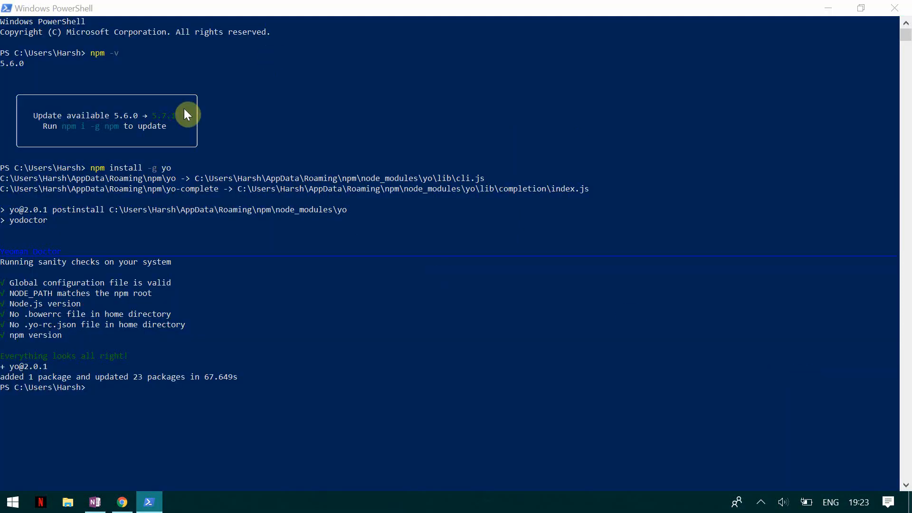
mouse_move(160, 179)
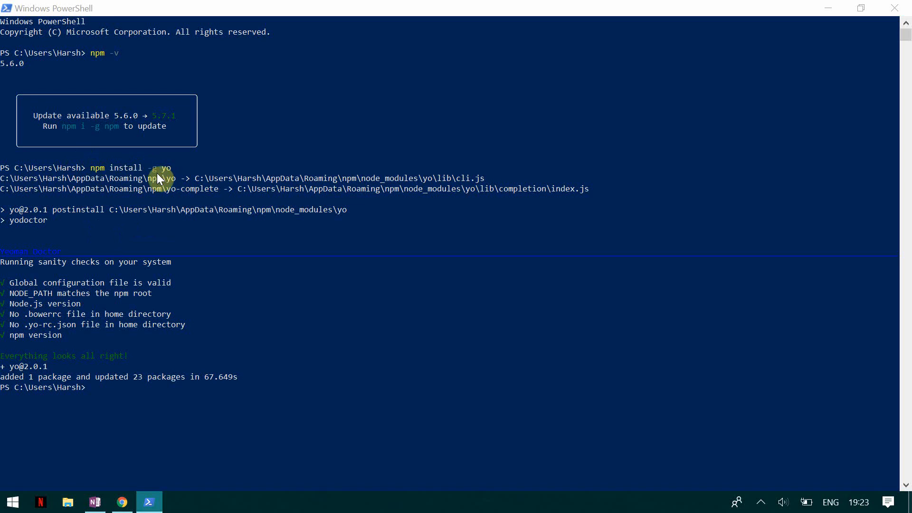
mouse_move(186, 172)
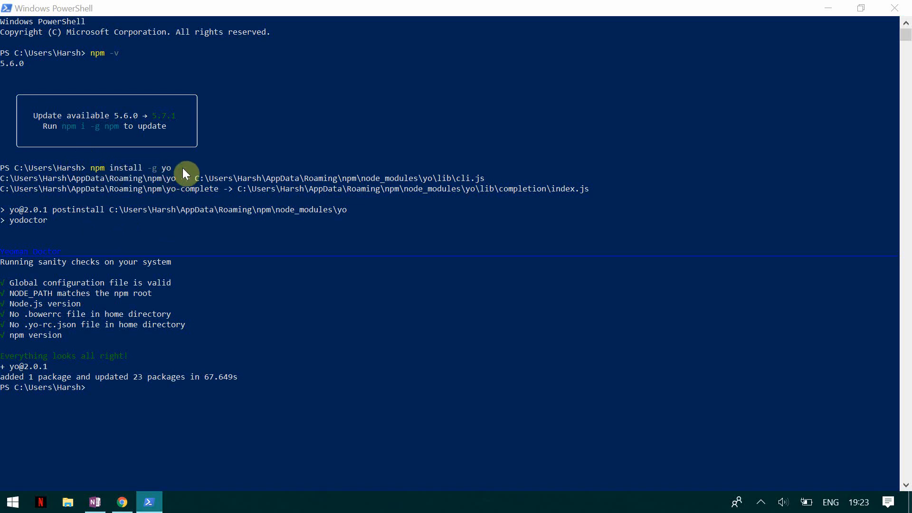
mouse_move(87, 249)
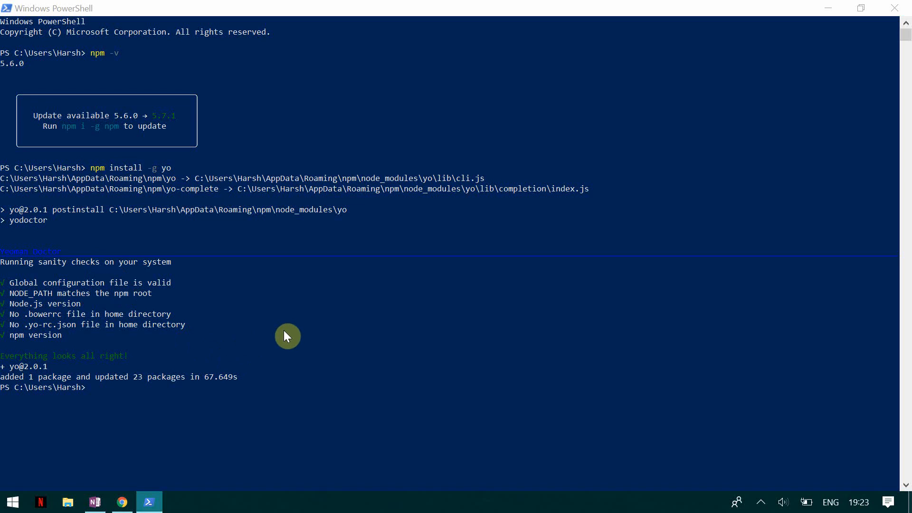
mouse_move(184, 364)
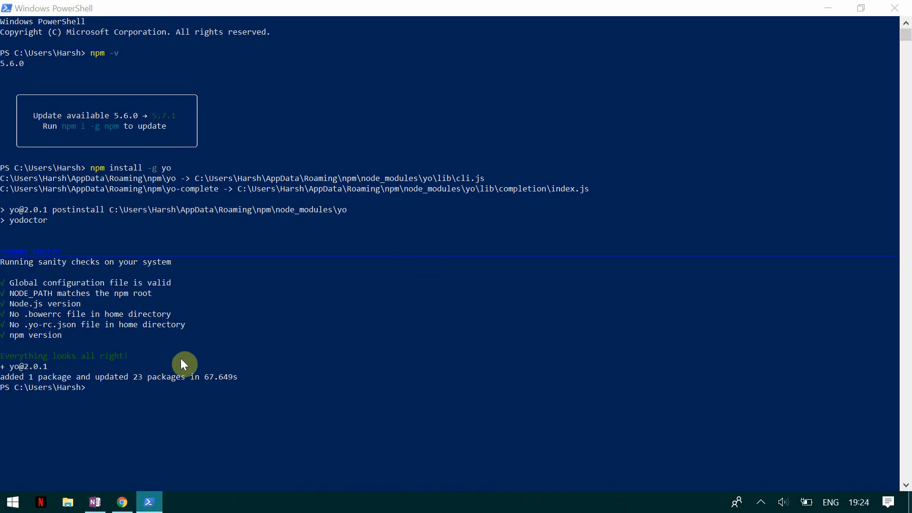
mouse_move(243, 383)
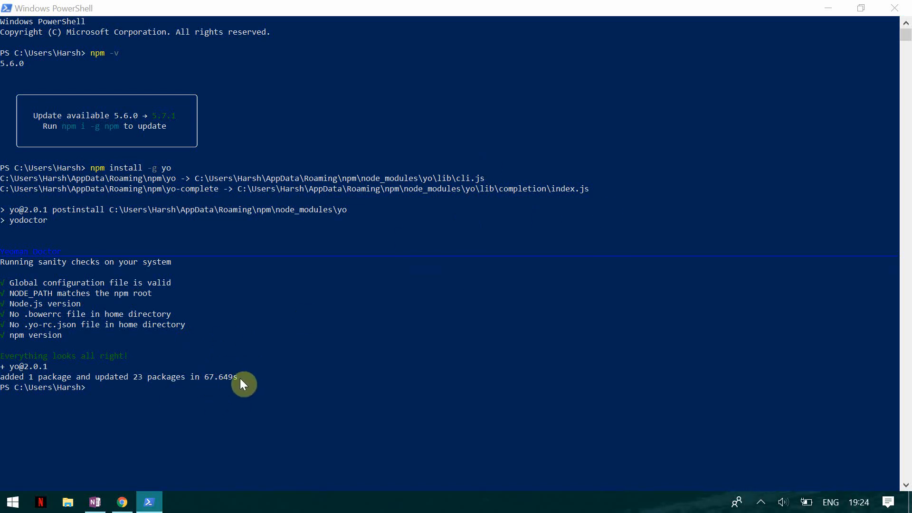
mouse_move(227, 390)
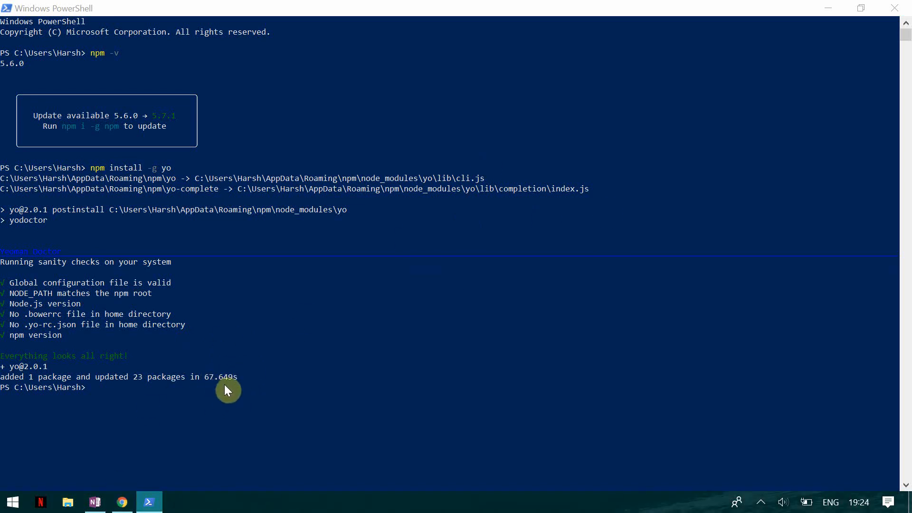
mouse_move(194, 319)
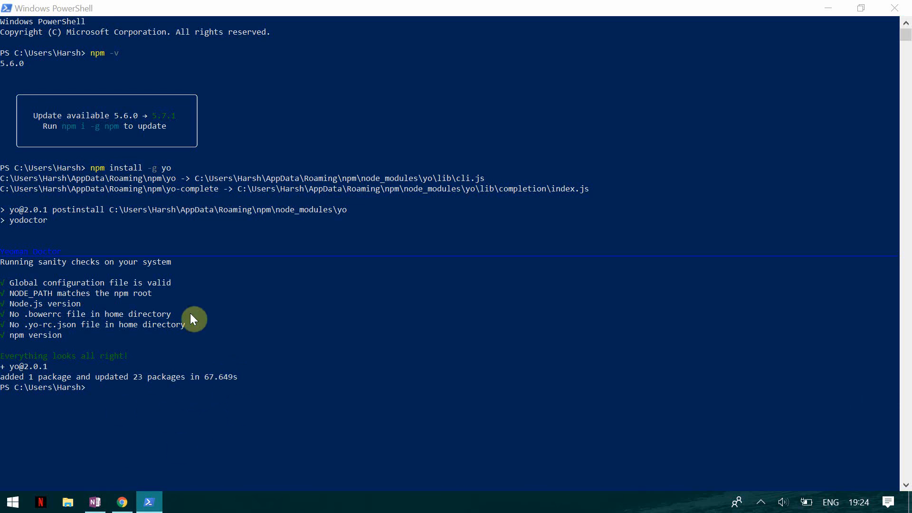
Check the SPFx docs in Chrome, then return to the generator-sharepoint install command in OneNote
click(121, 501)
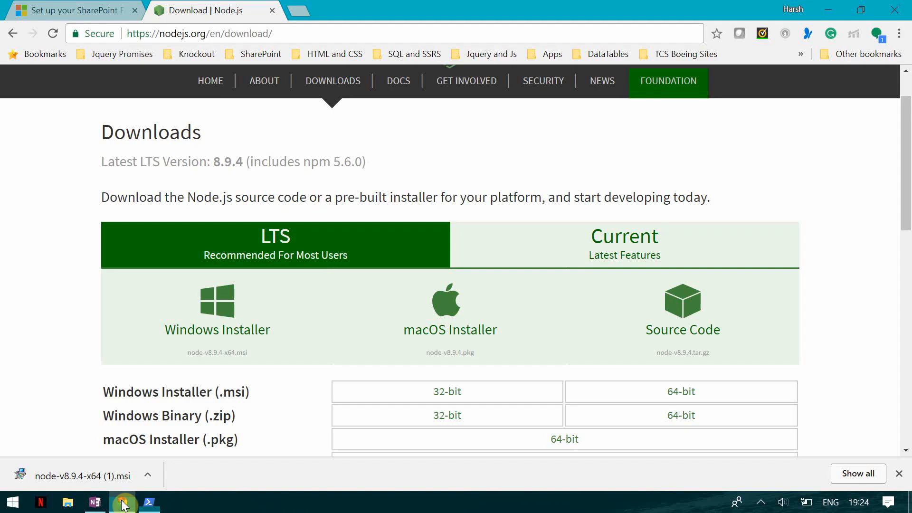
click(70, 10)
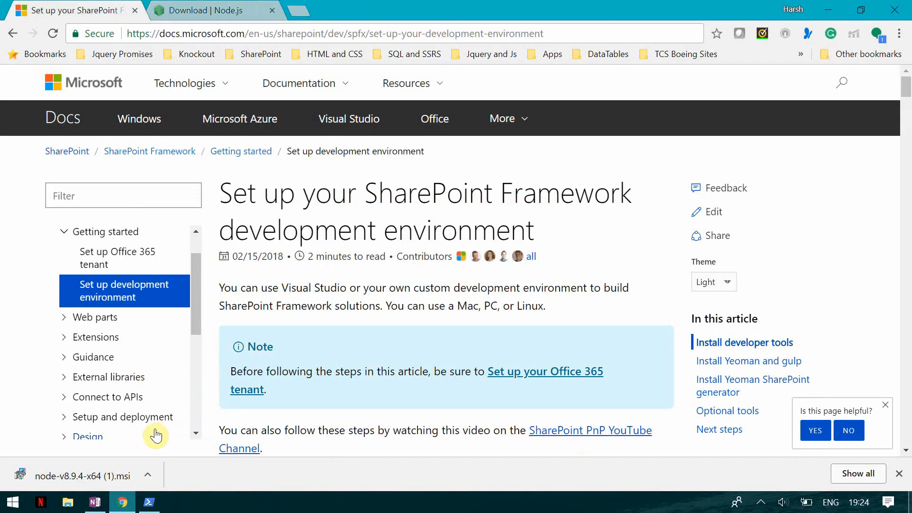
click(94, 501)
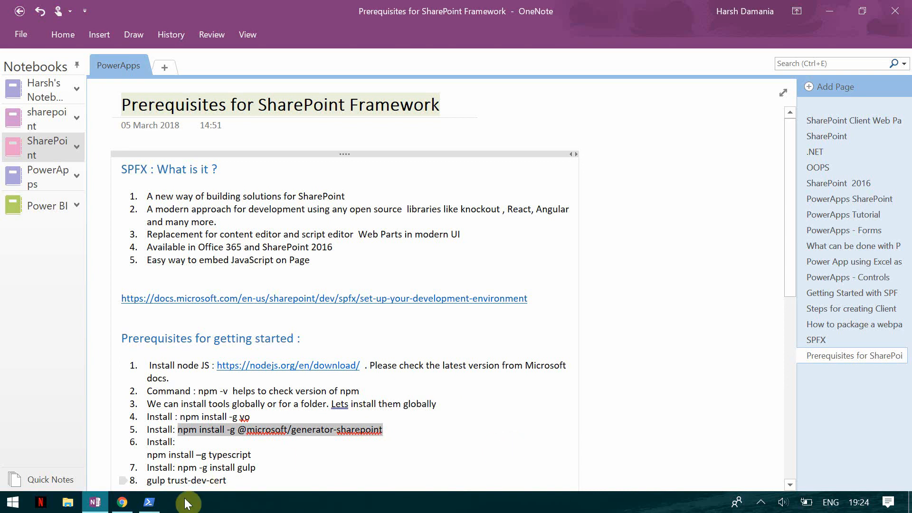
click(150, 501)
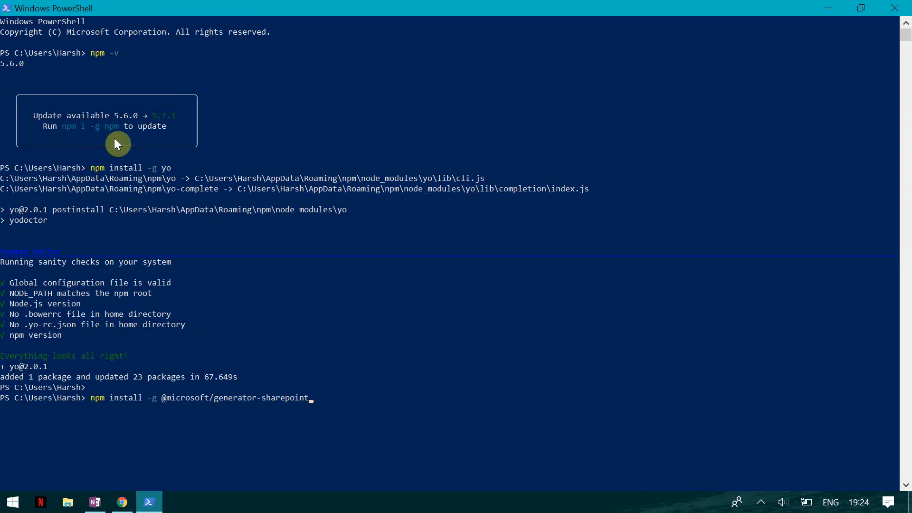
key(enter)
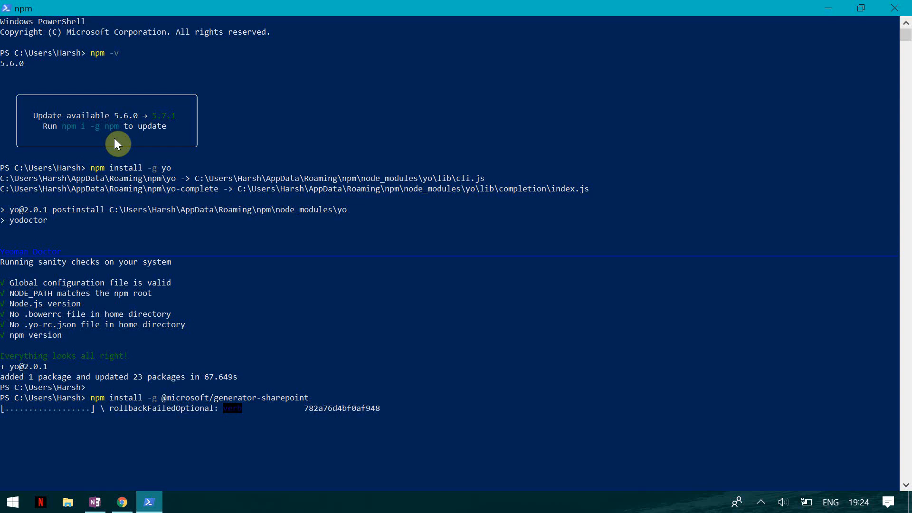
mouse_move(636, 128)
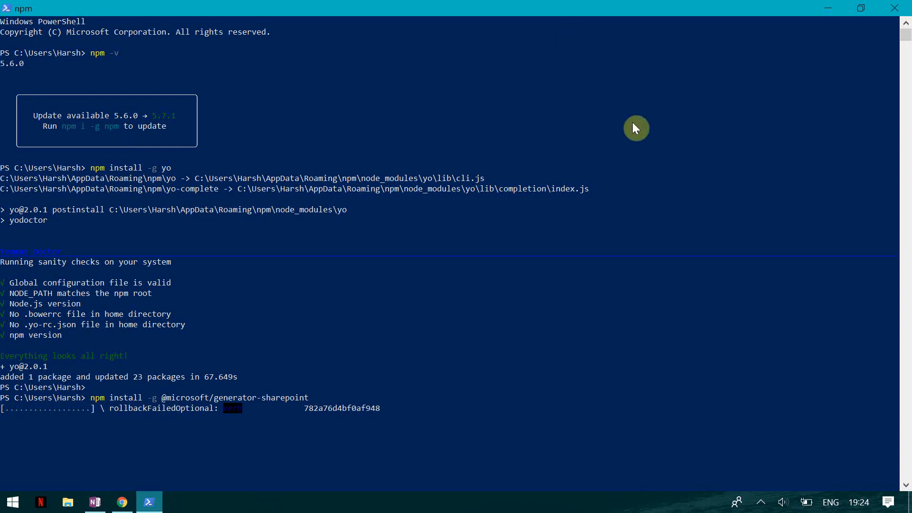
click(760, 502)
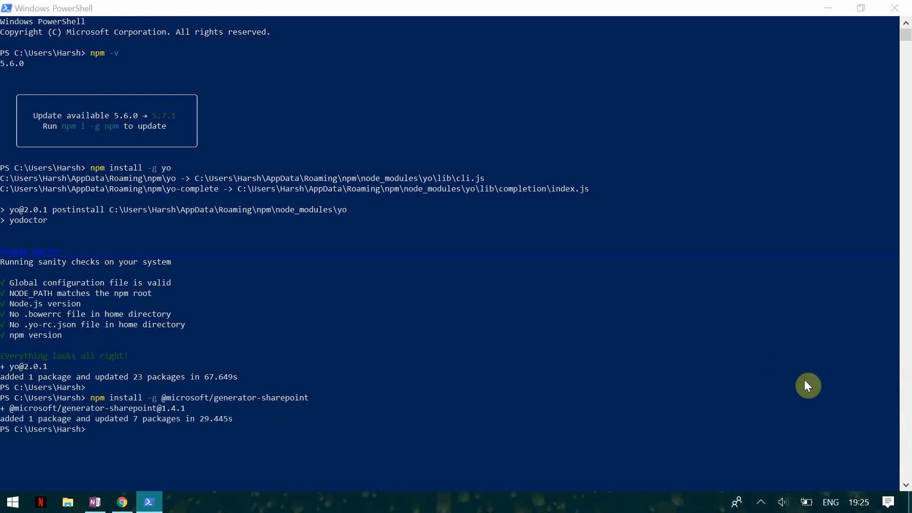
mouse_move(198, 432)
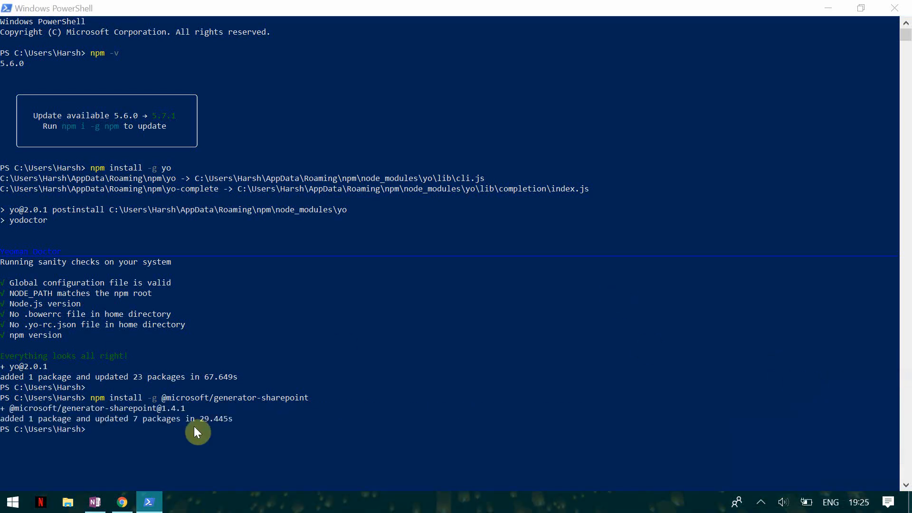
mouse_move(215, 410)
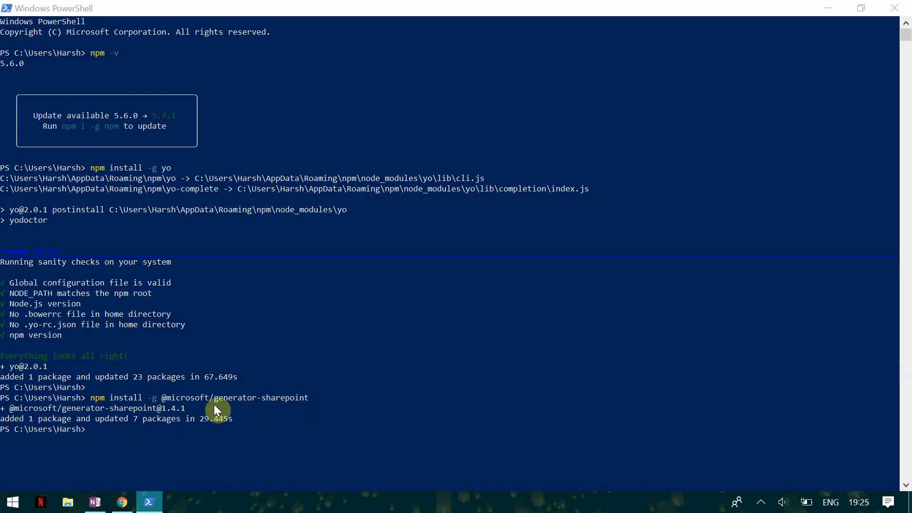
mouse_move(235, 405)
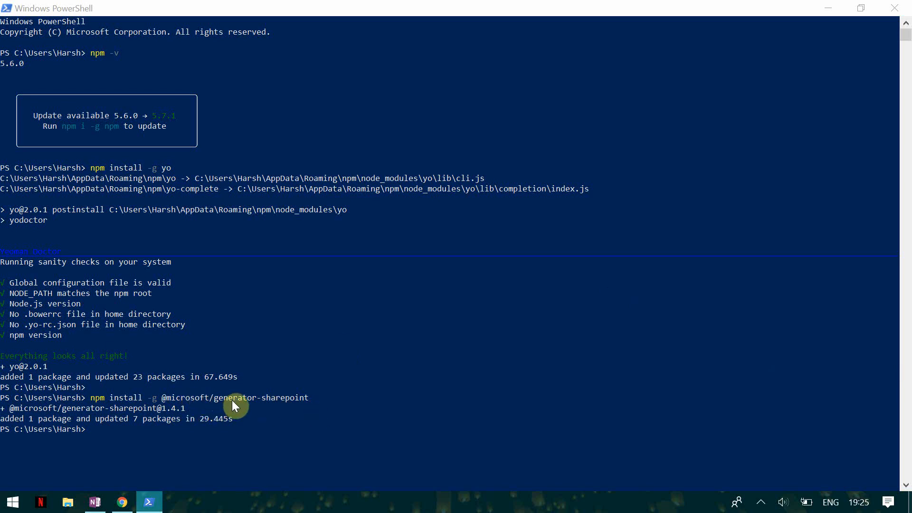
mouse_move(689, 7)
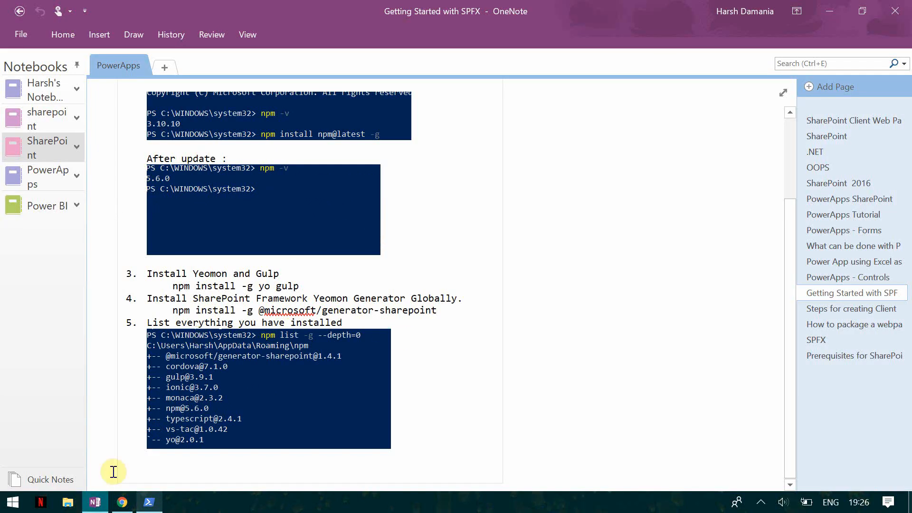
Run 'npm list -g --depth=0', showing generator-sharepoint 1.4.1, gulp 3.9.1 and yo 2.0.1
click(149, 501)
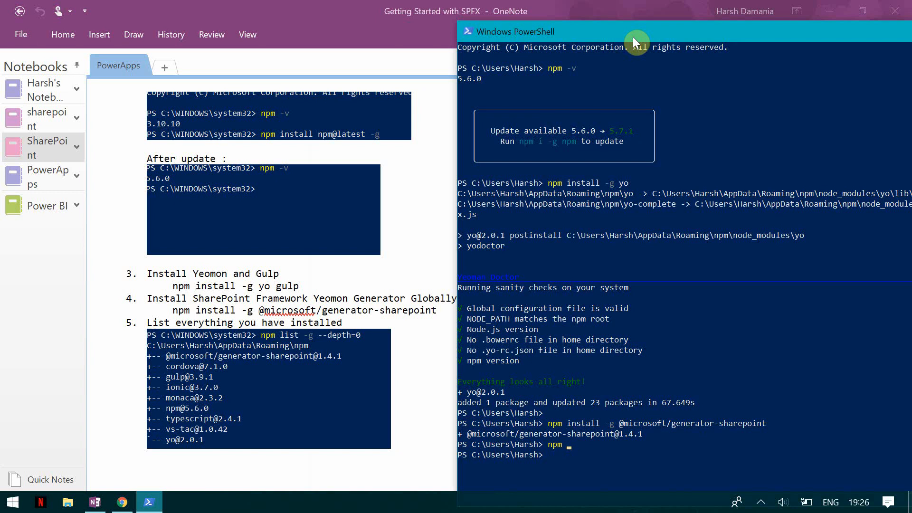
text(list -g)
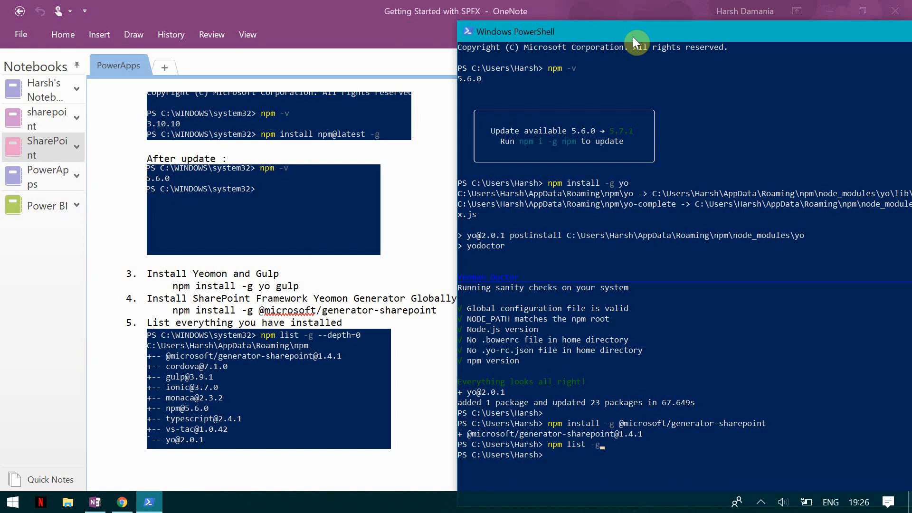
text(--depth=0)
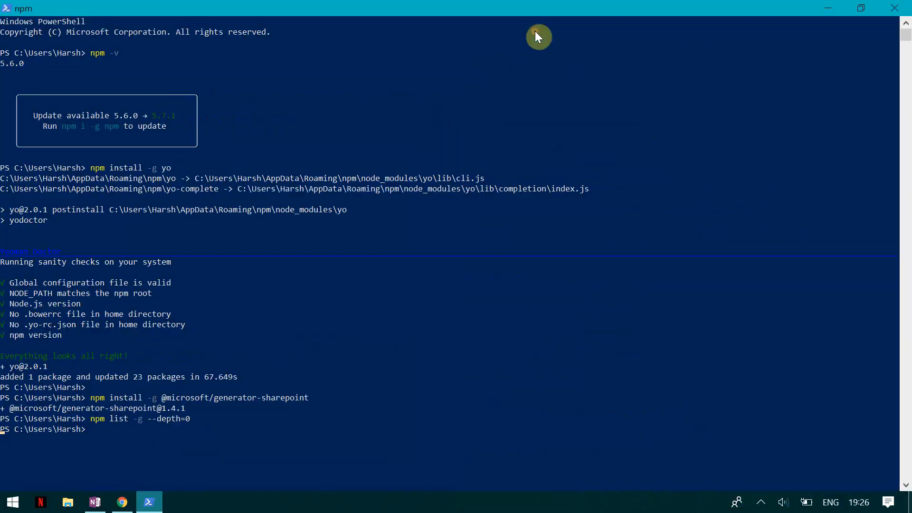
mouse_move(218, 372)
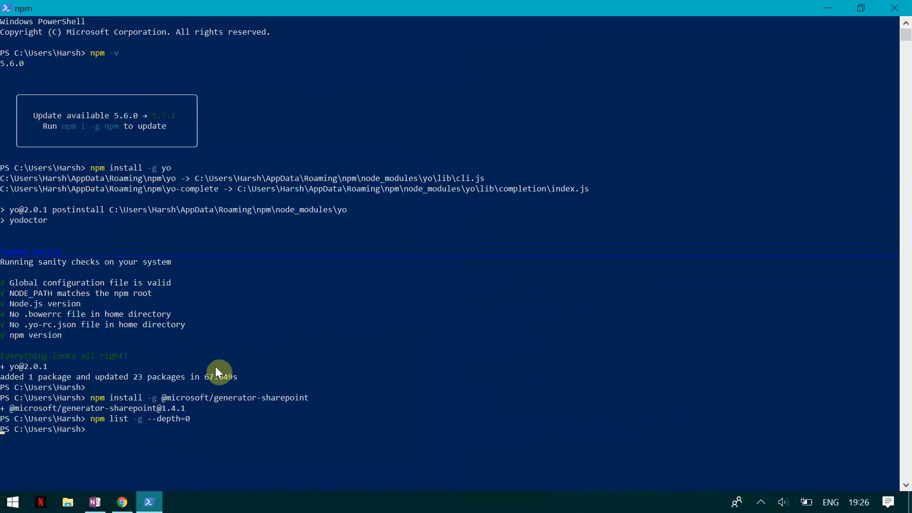
mouse_move(606, 487)
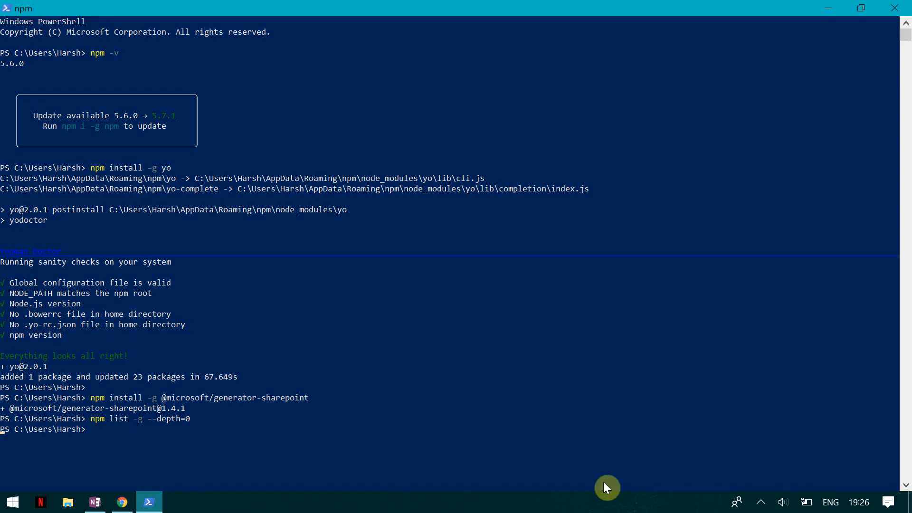
click(761, 502)
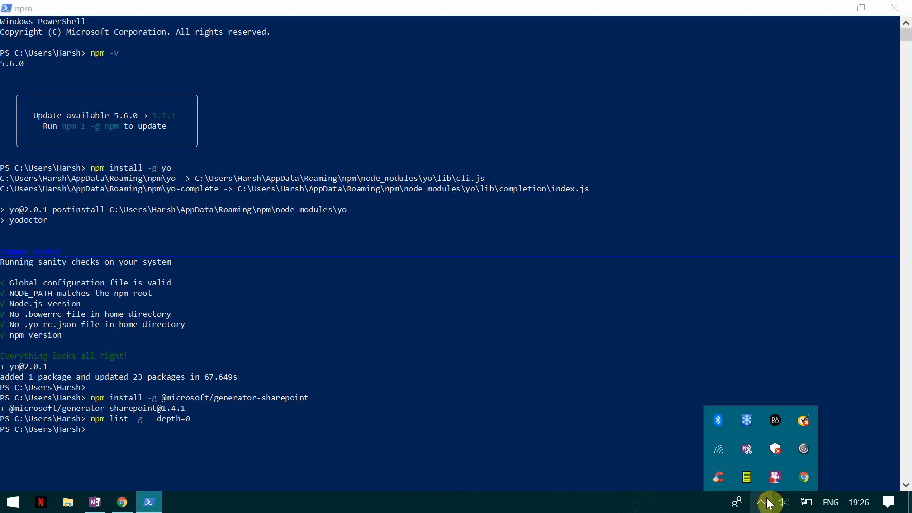
mouse_move(774, 477)
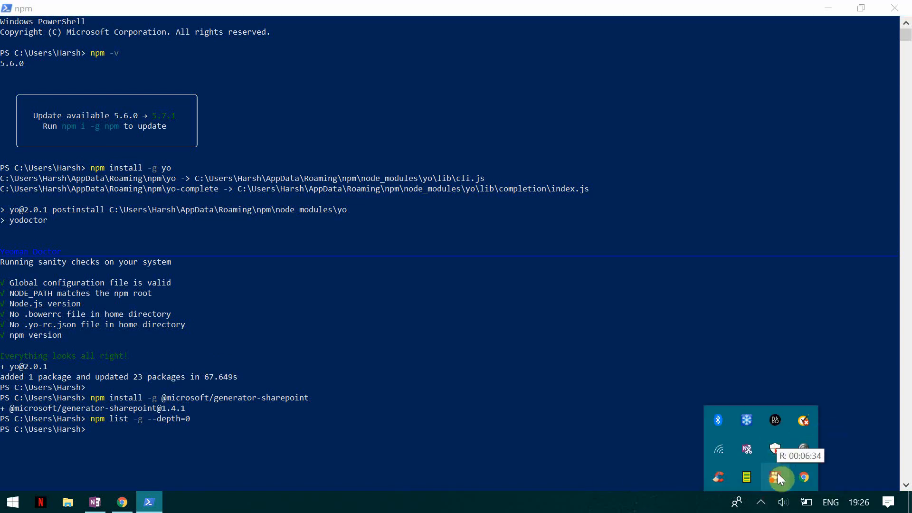
right_click(774, 476)
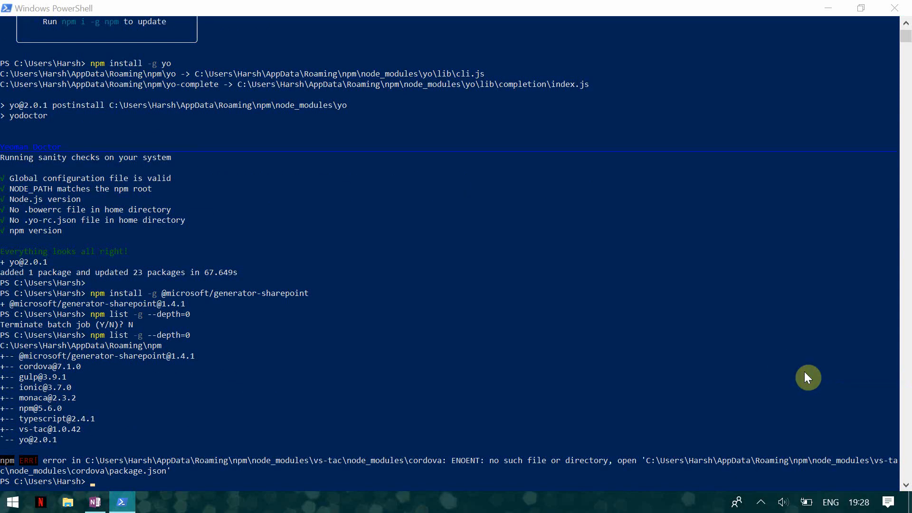
mouse_move(83, 359)
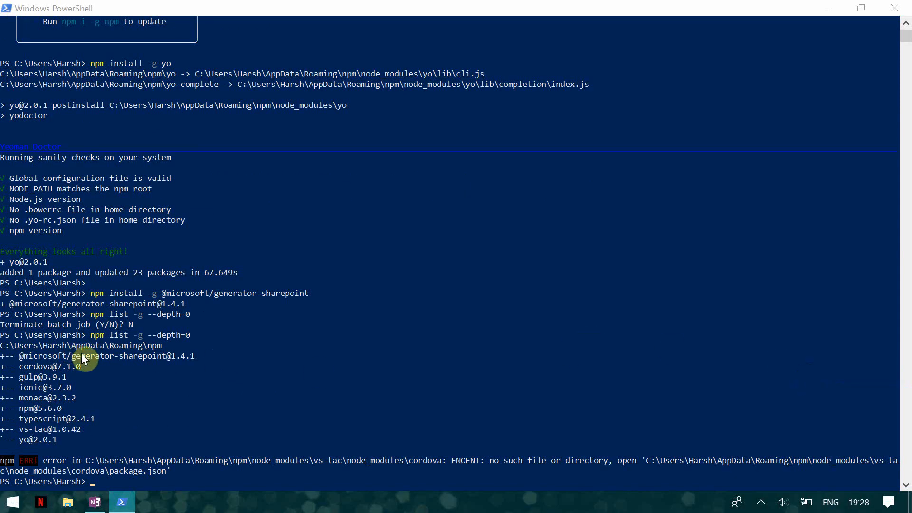
mouse_move(56, 378)
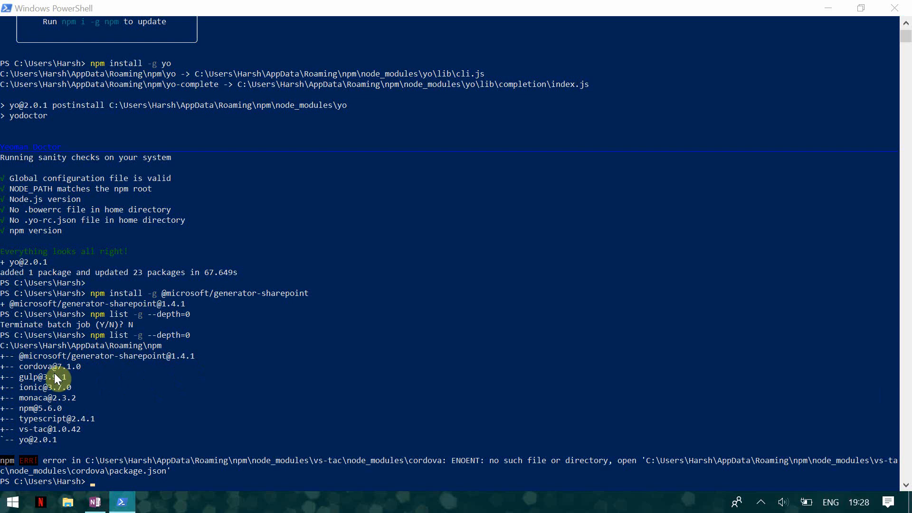
mouse_move(76, 412)
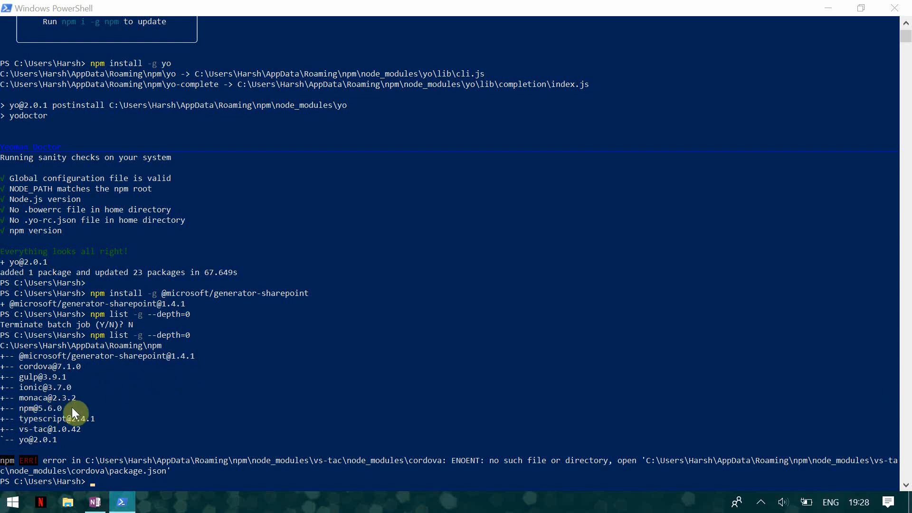
mouse_move(15, 451)
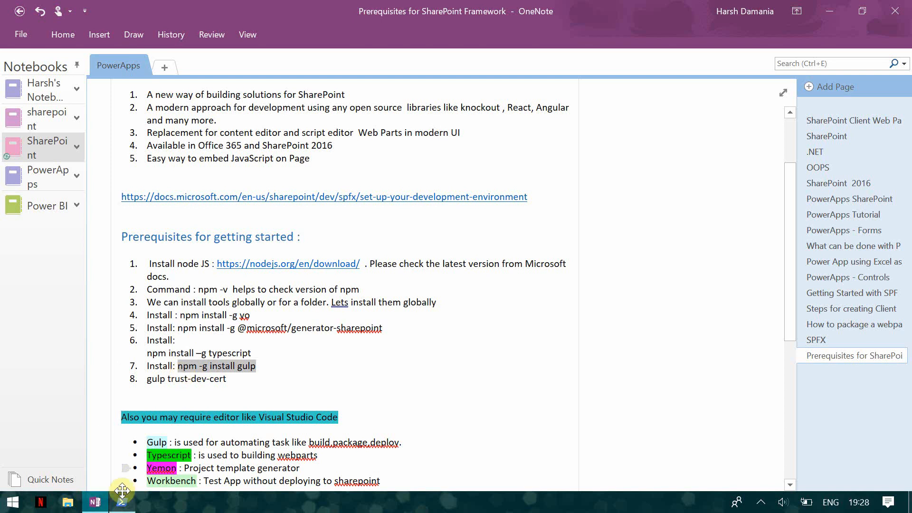
Install gulp globally with 'npm -g install gulp', then run 'gulp trust-dev-cert'
click(122, 502)
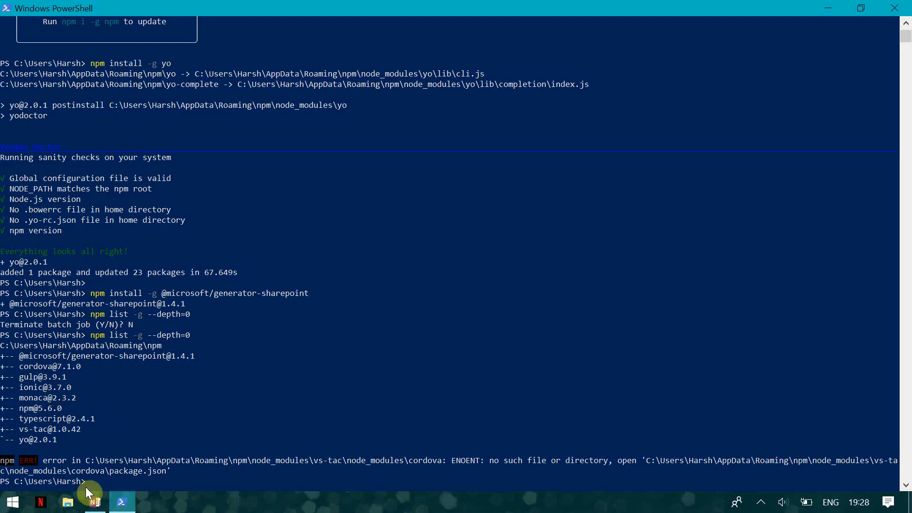
mouse_move(127, 483)
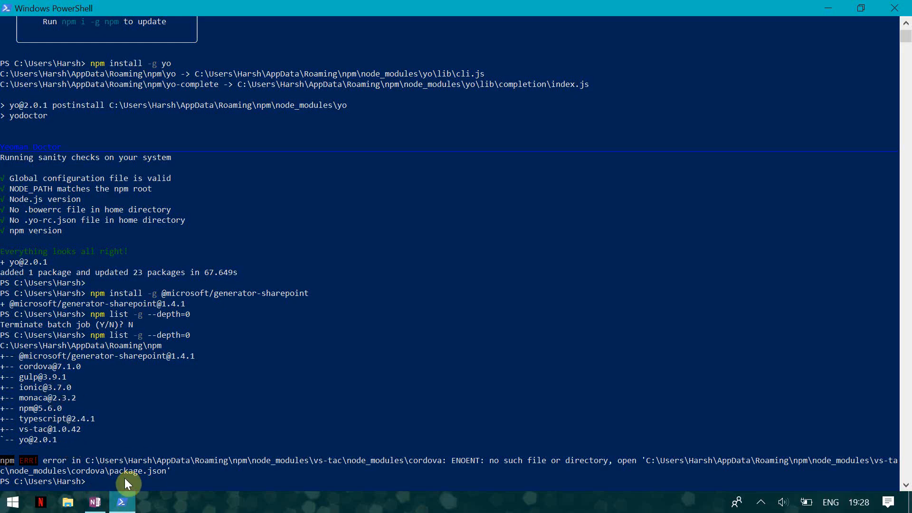
text(npm -g install gulp)
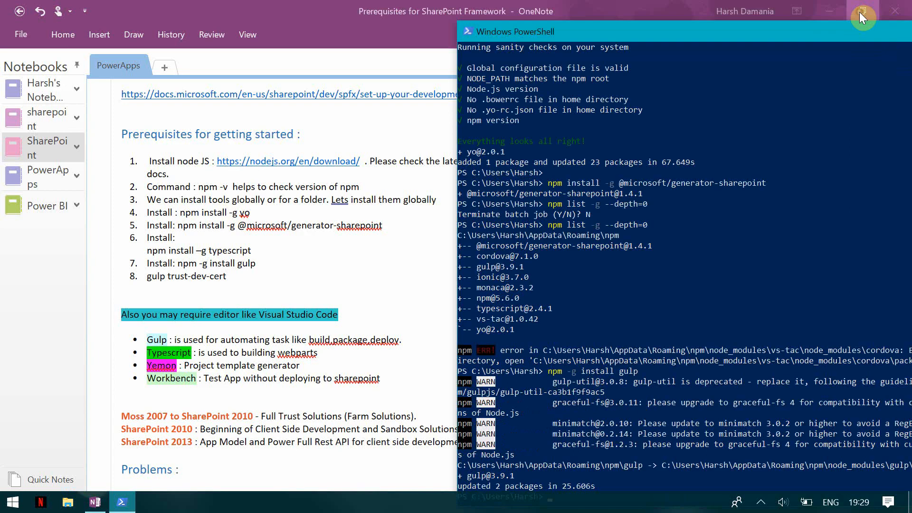
mouse_move(618, 420)
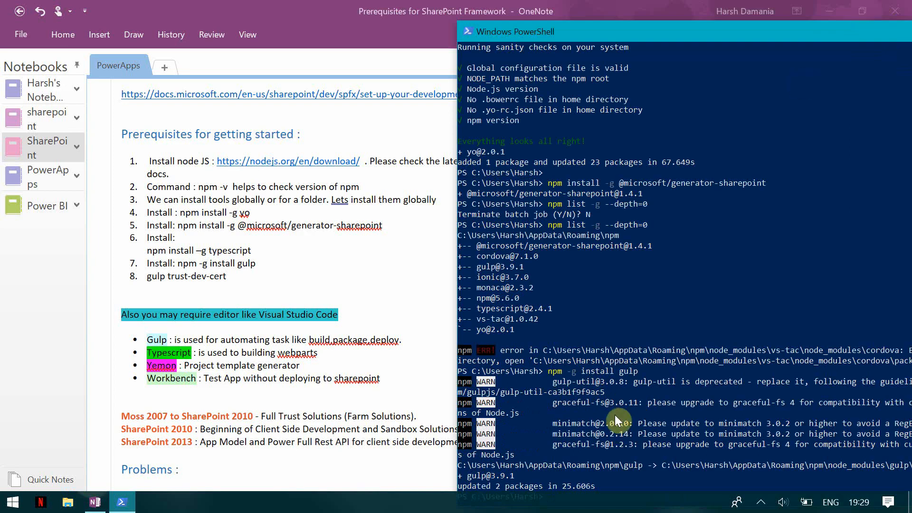
text(gul[)
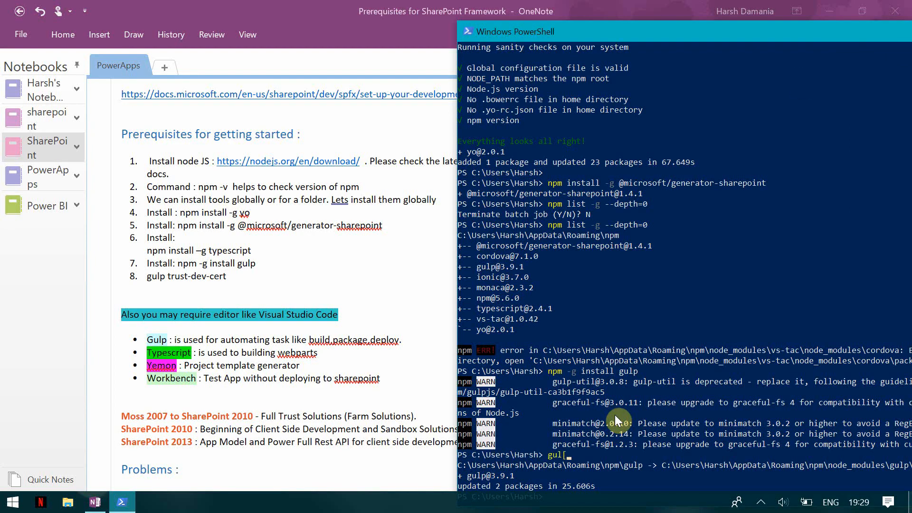
mouse_move(555, 498)
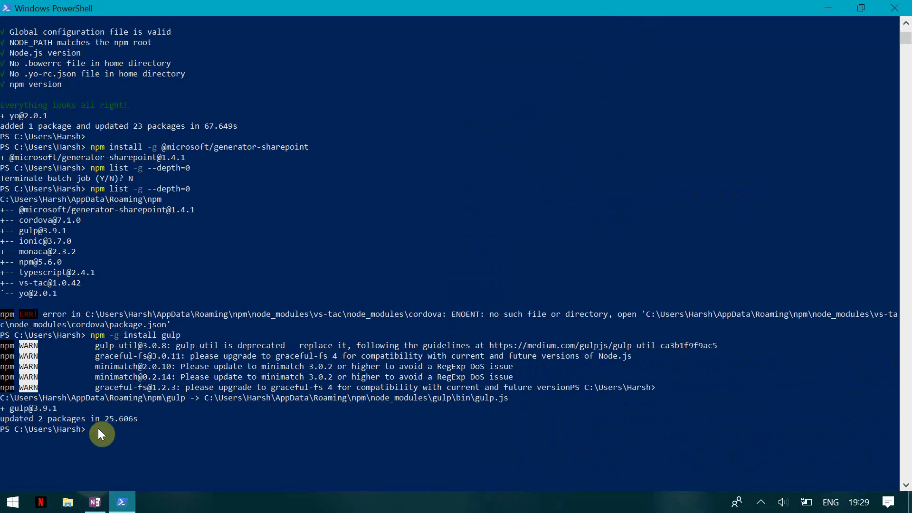
text(gulp)
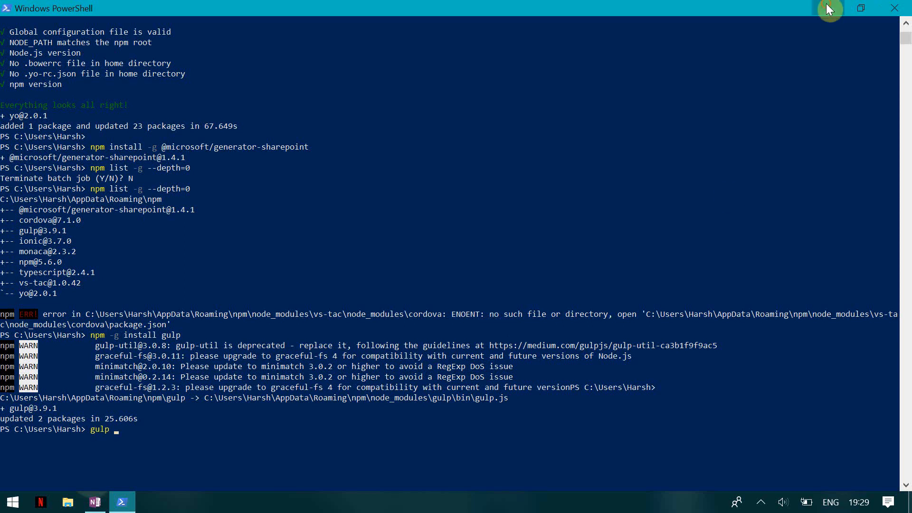
click(95, 501)
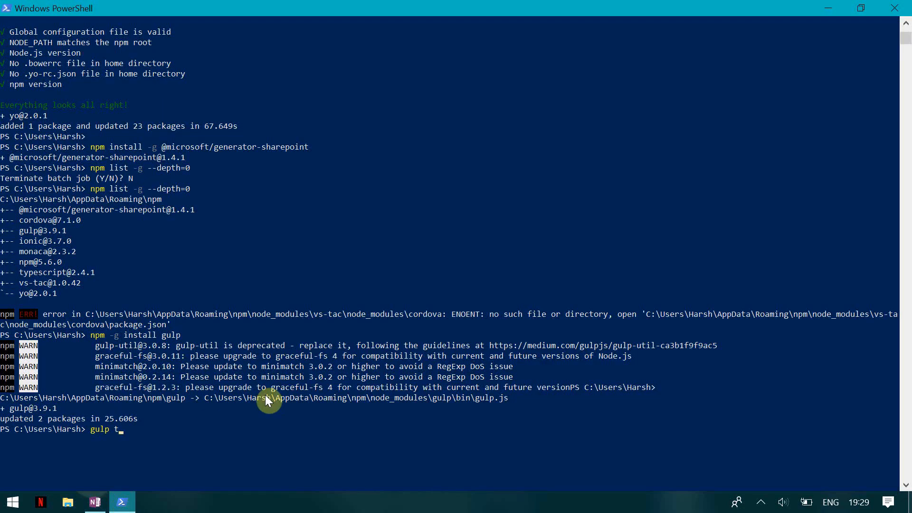
text(rust-dev)
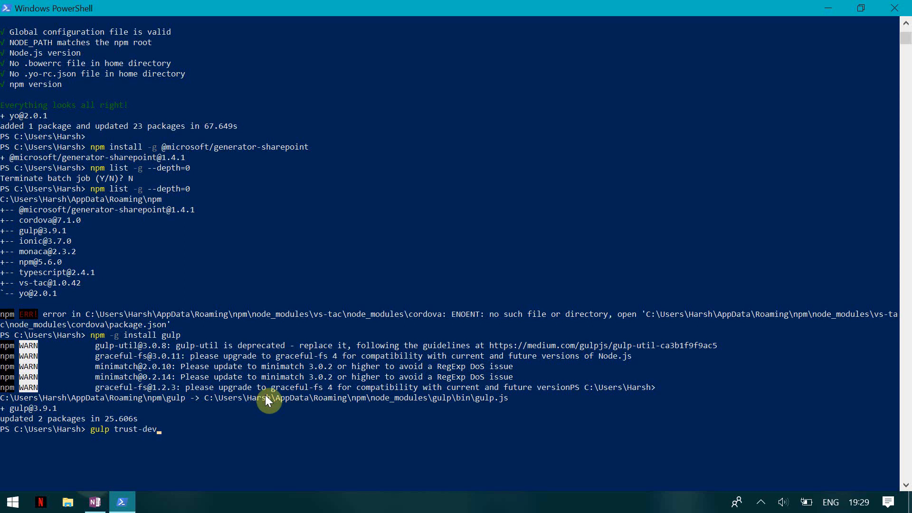
text(-cert)
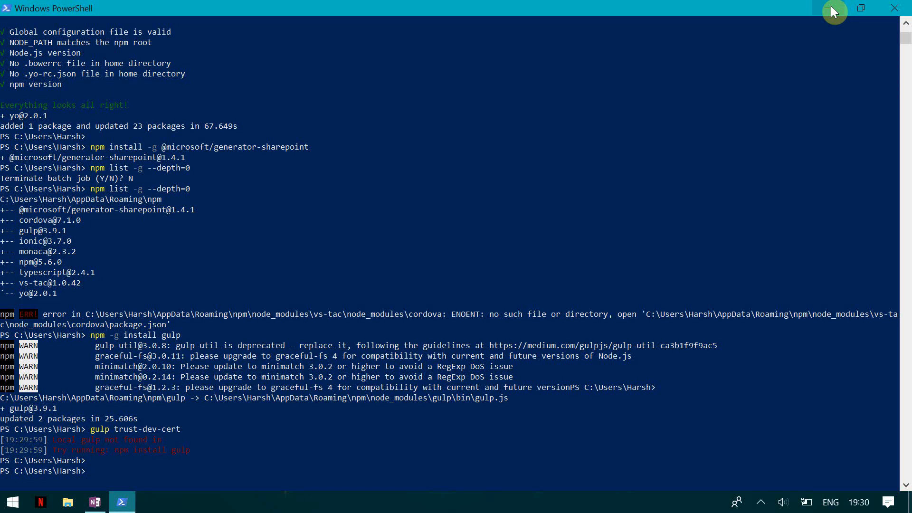
Apply a blue text highlight to 'Workbench' in the prerequisites bullet list
click(94, 502)
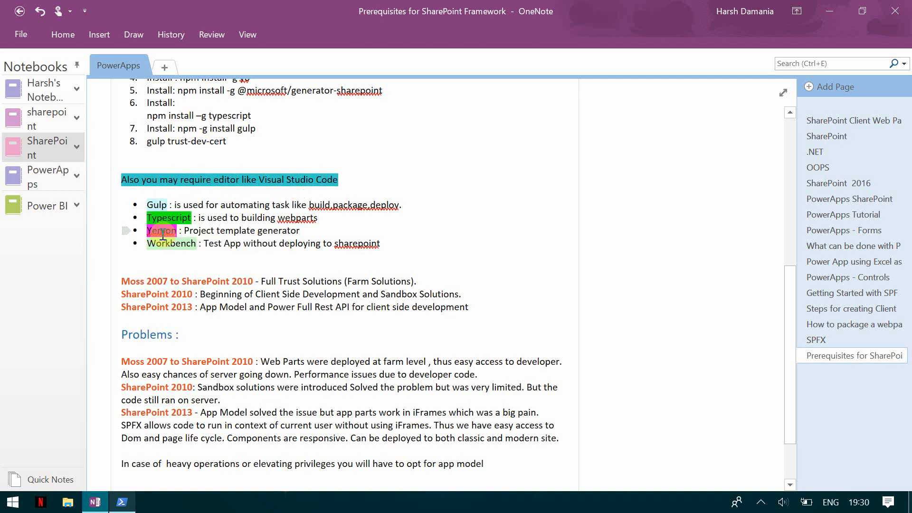
click(161, 230)
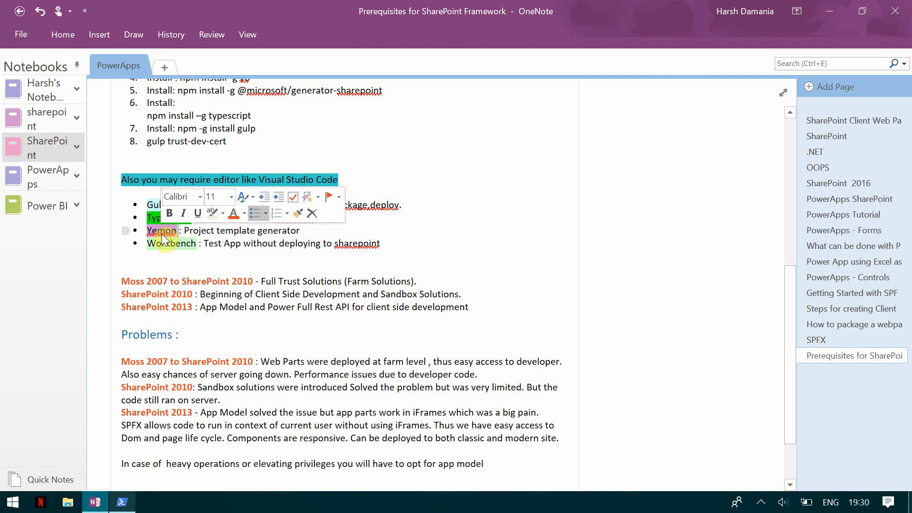
click(121, 501)
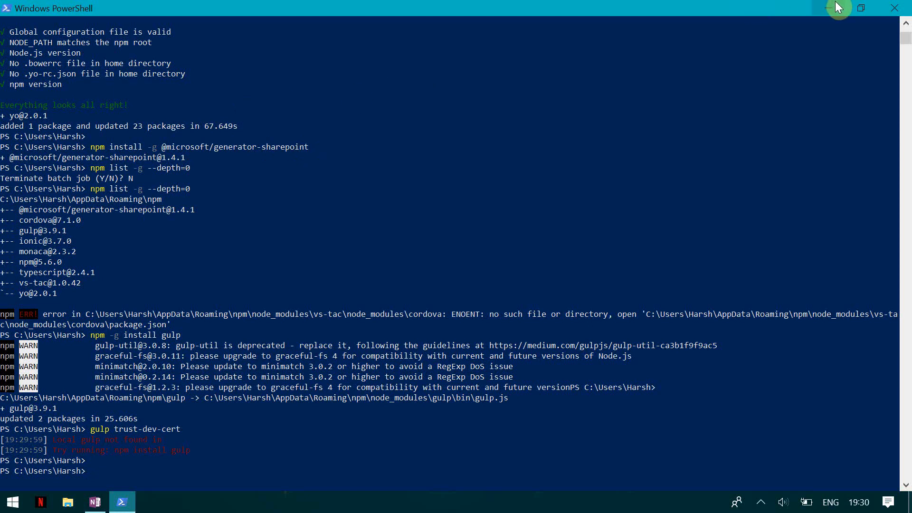
click(94, 502)
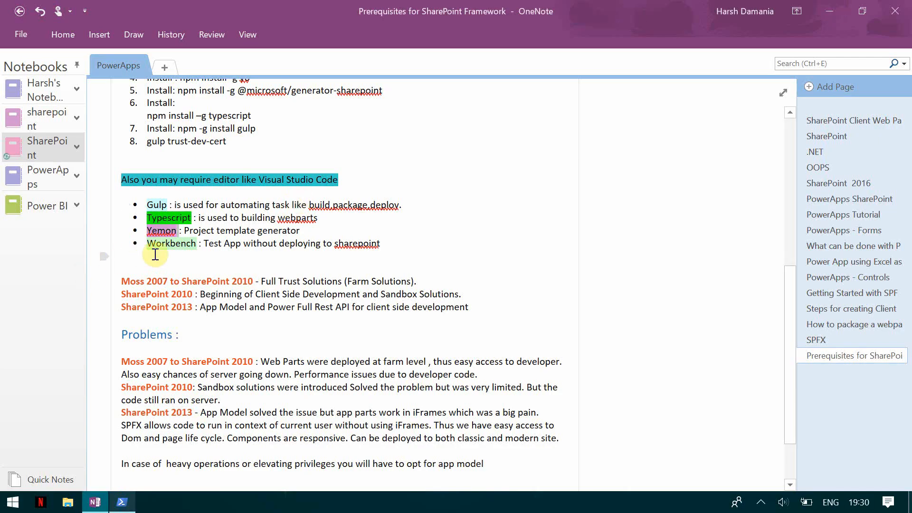
double_click(171, 243)
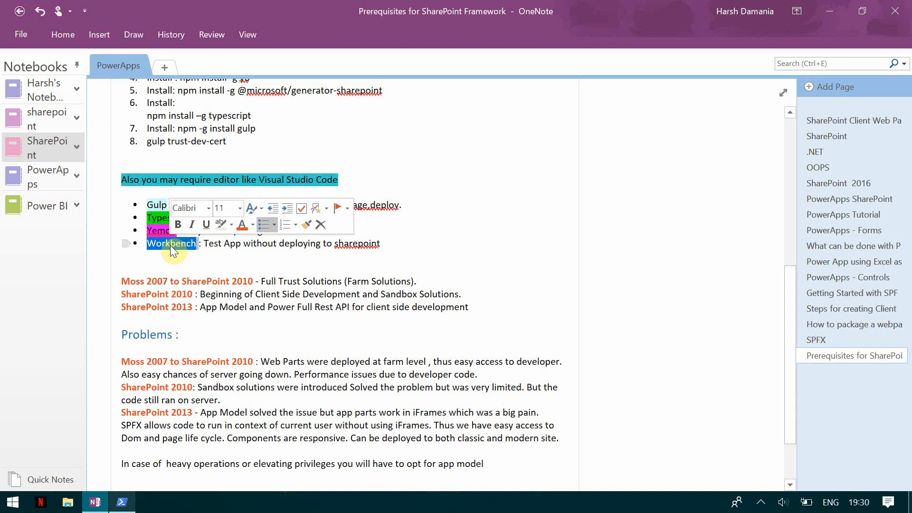
click(445, 200)
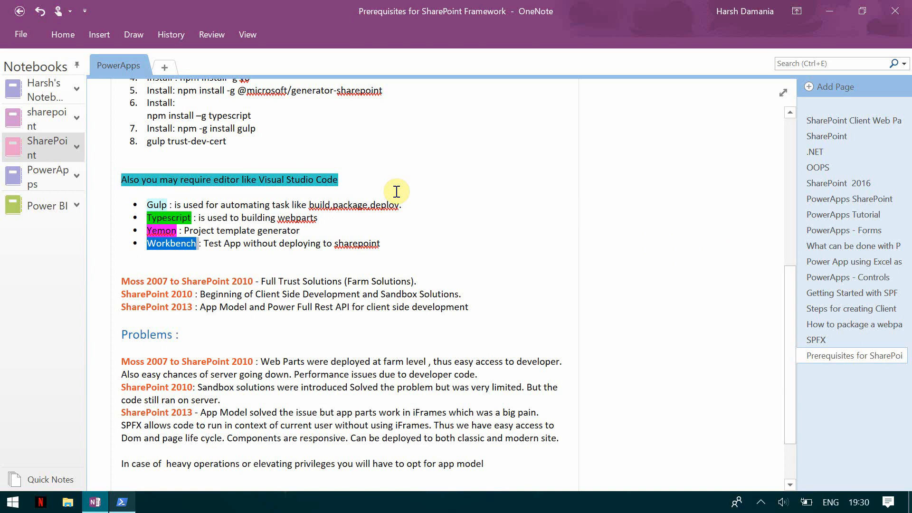
click(122, 501)
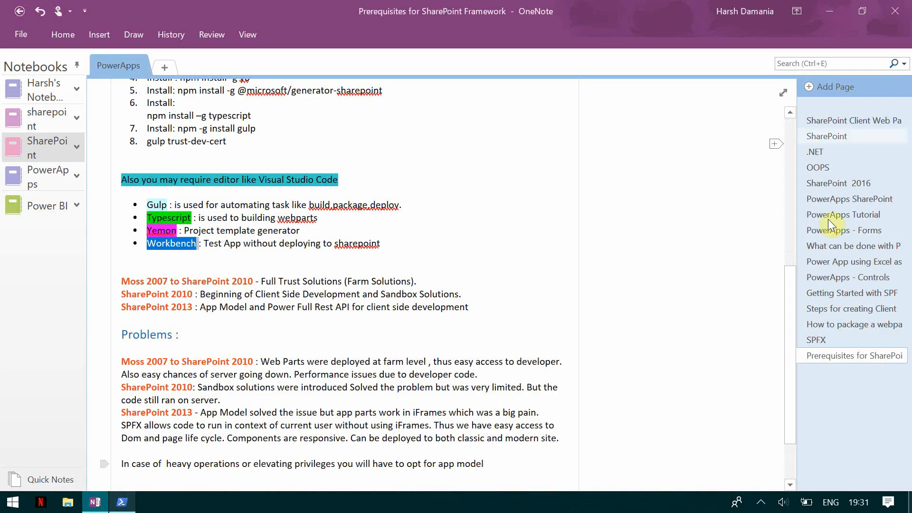
scroll(down, 3)
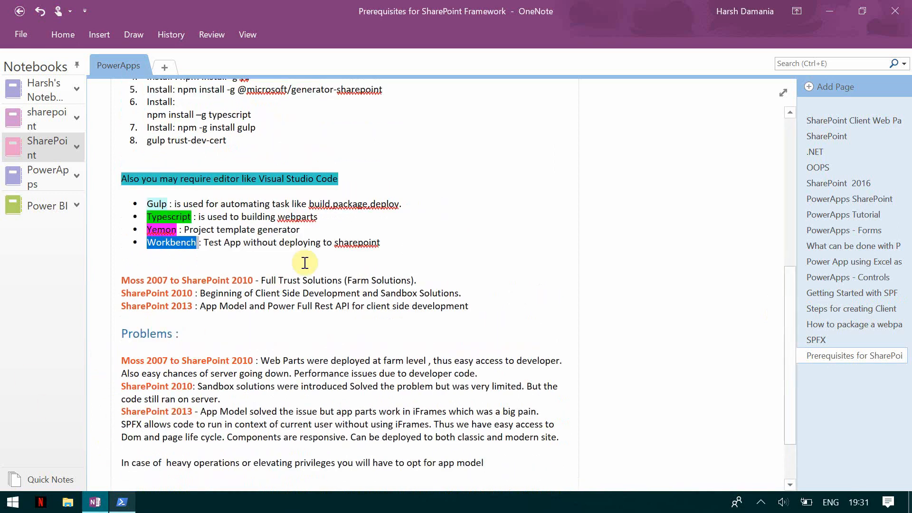
mouse_move(354, 298)
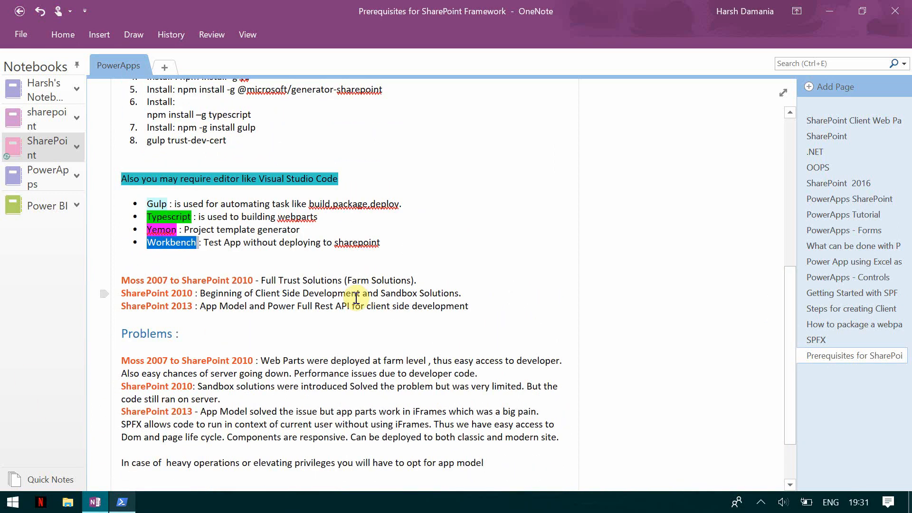
mouse_move(163, 268)
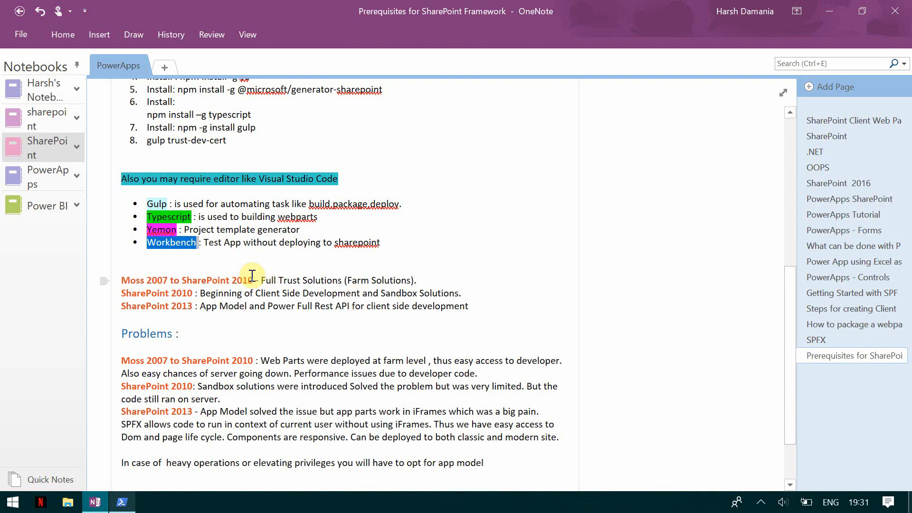
mouse_move(428, 284)
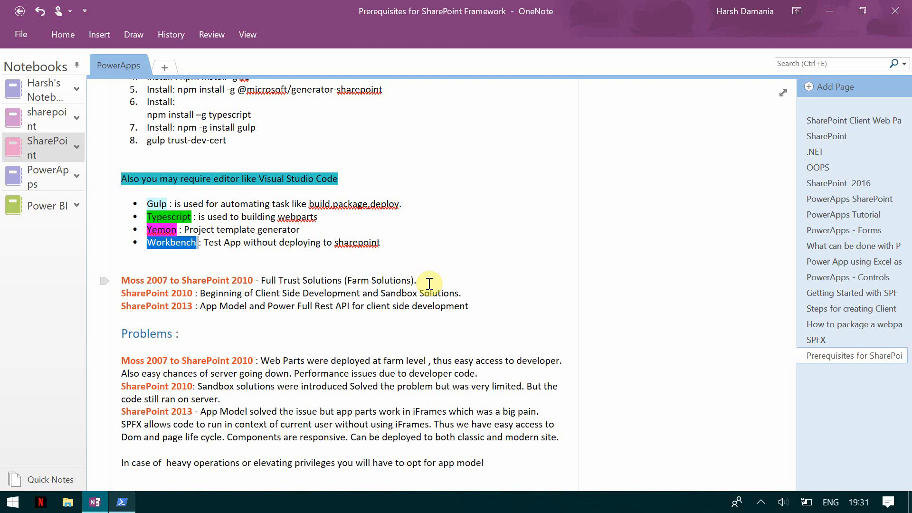
scroll(down, 3)
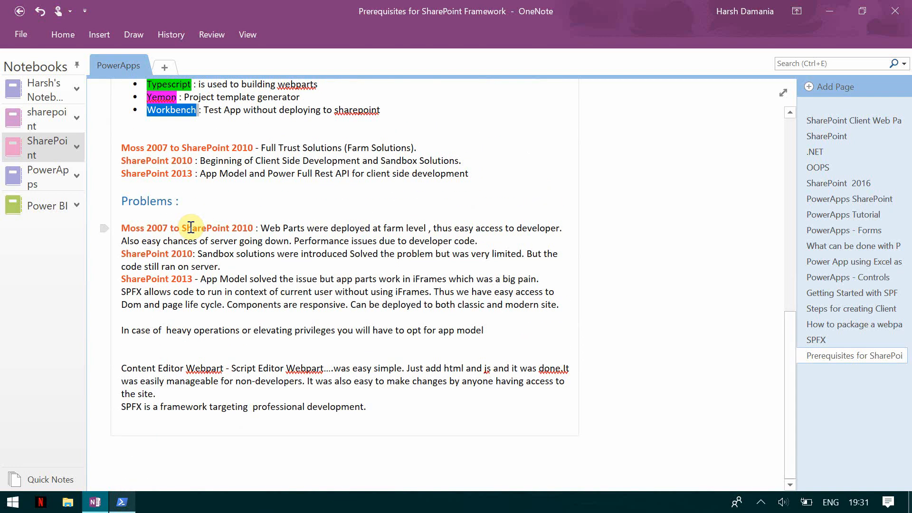
mouse_move(376, 220)
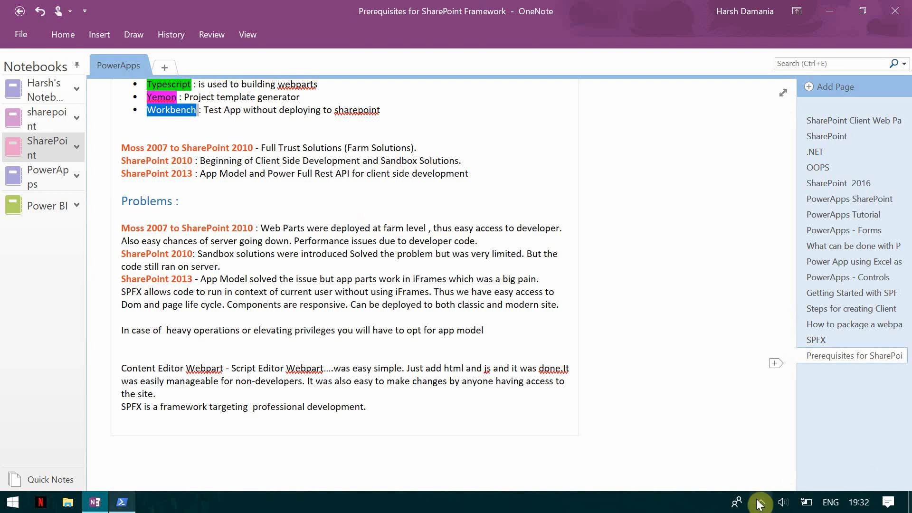
Revert Workbench to light green and move through the Problems and Content Editor Webpart paragraphs
click(759, 502)
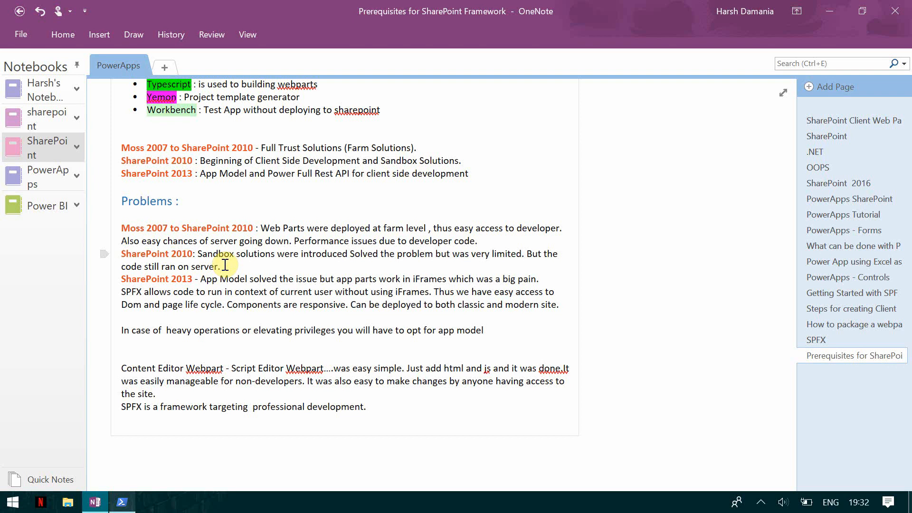
click(425, 265)
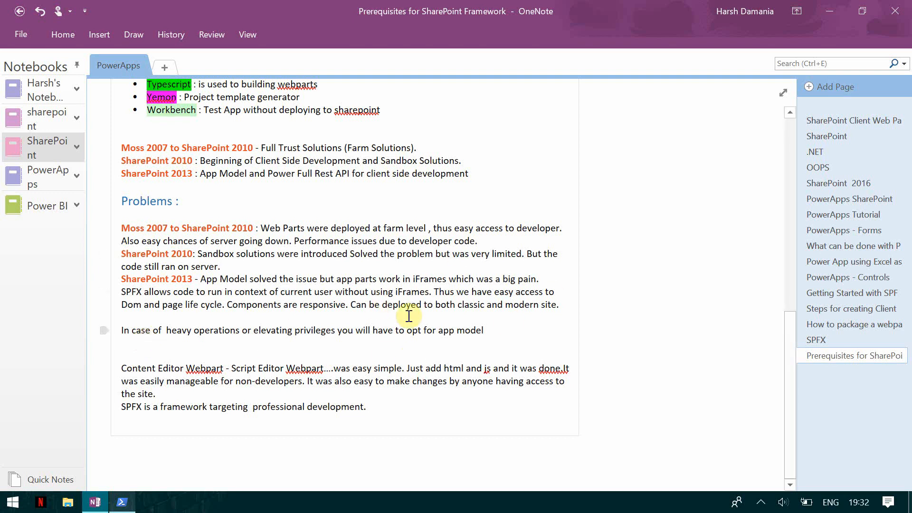
mouse_move(377, 333)
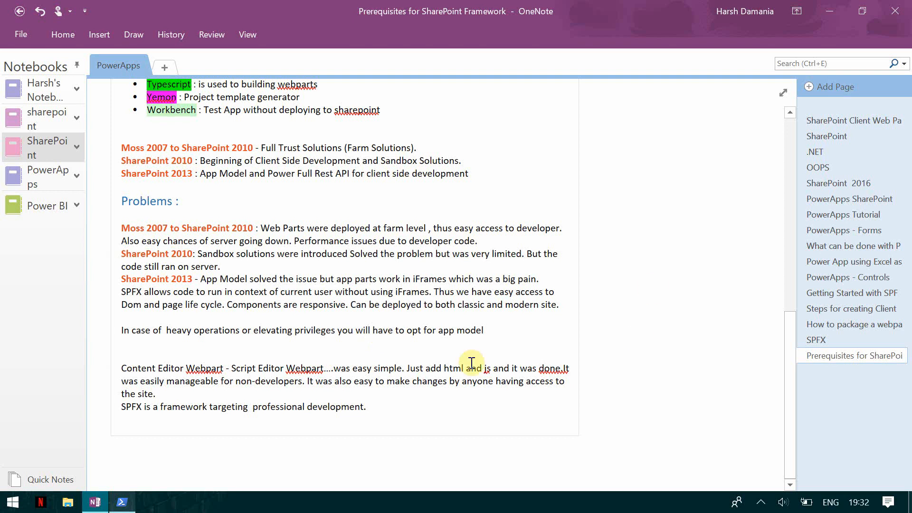
mouse_move(515, 319)
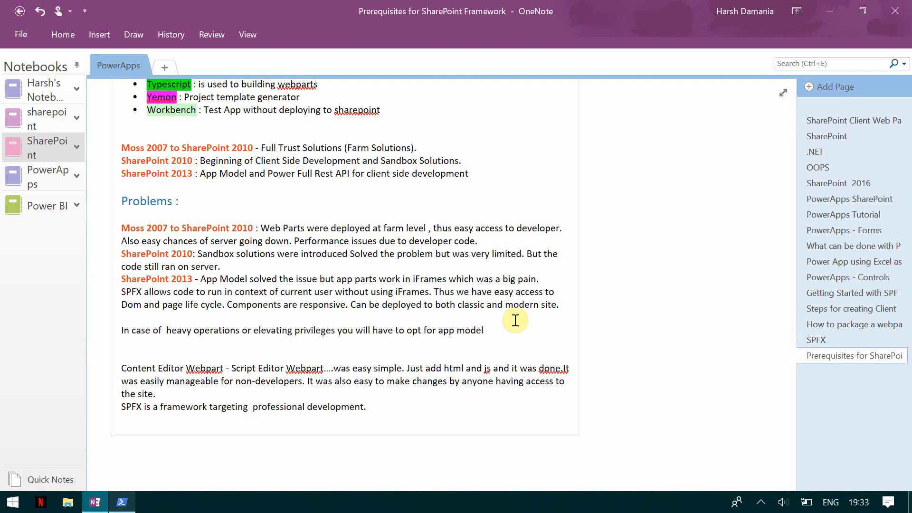
click(220, 266)
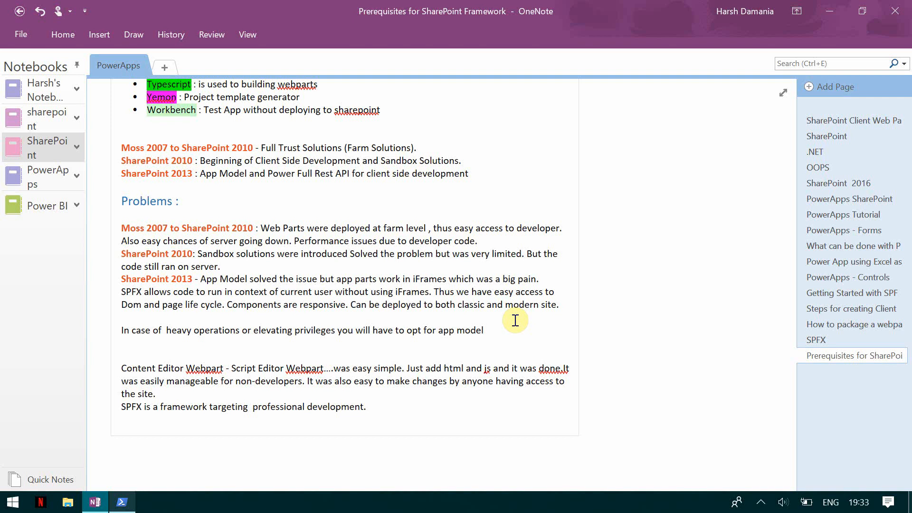
click(220, 267)
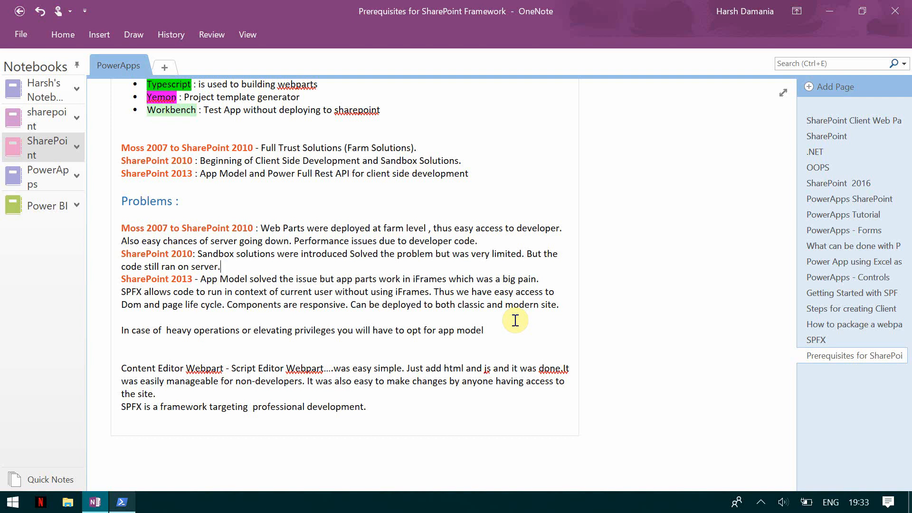
mouse_move(344, 262)
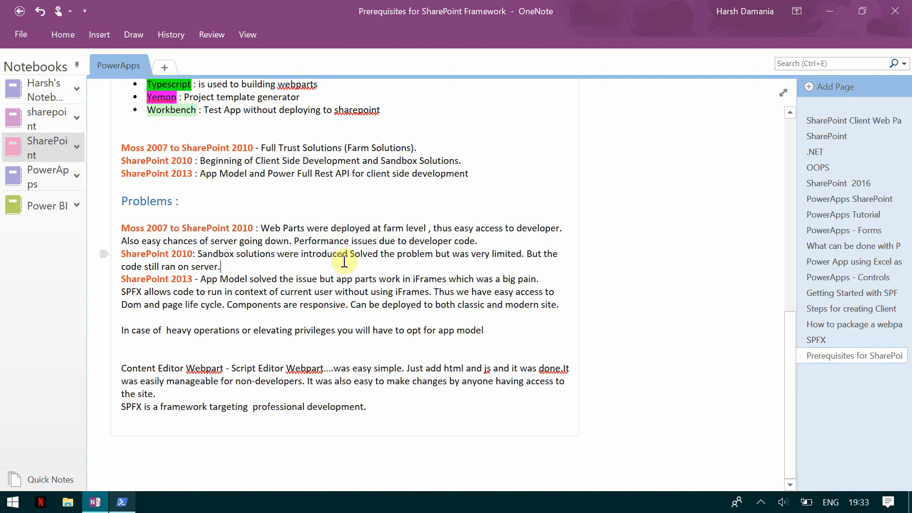